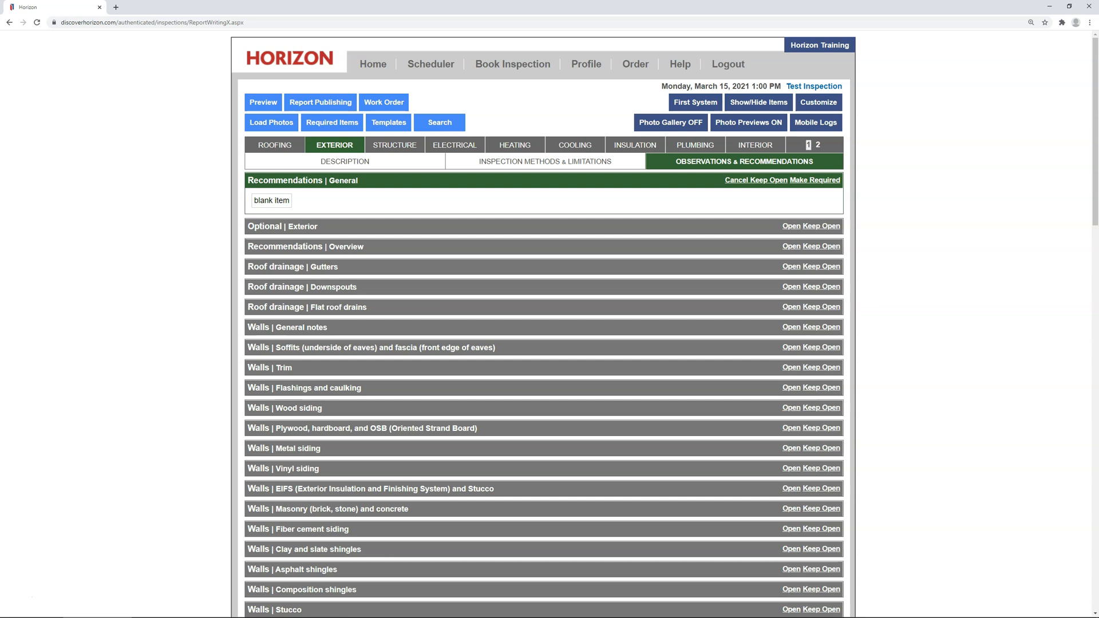
mouse_move(741, 307)
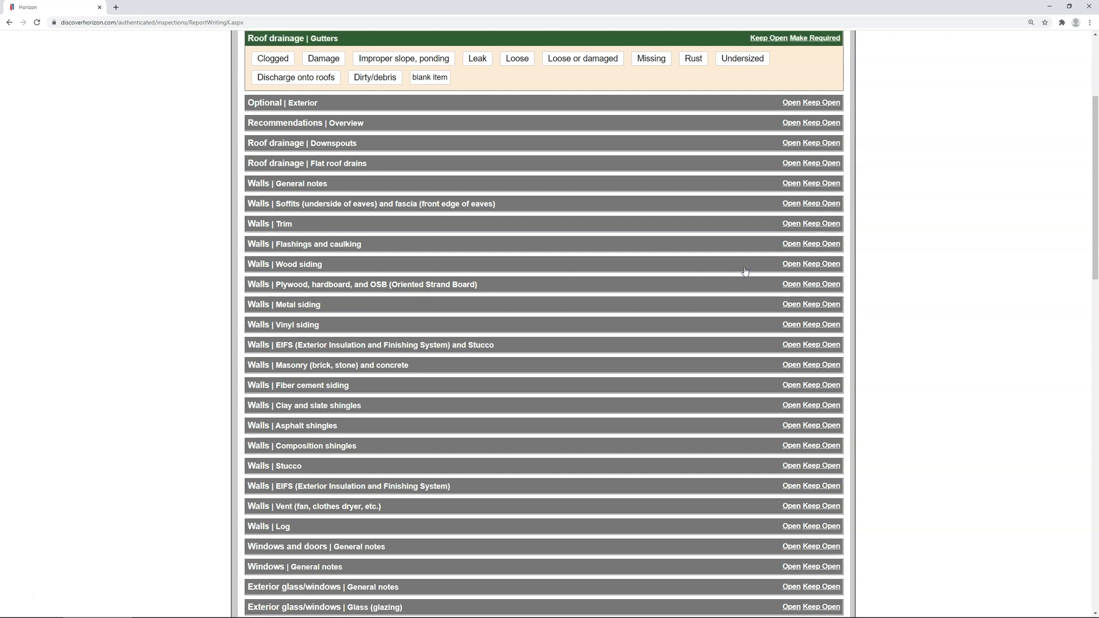
Expand Roof drainage | Gutters and select the Clogged condition
click(272, 58)
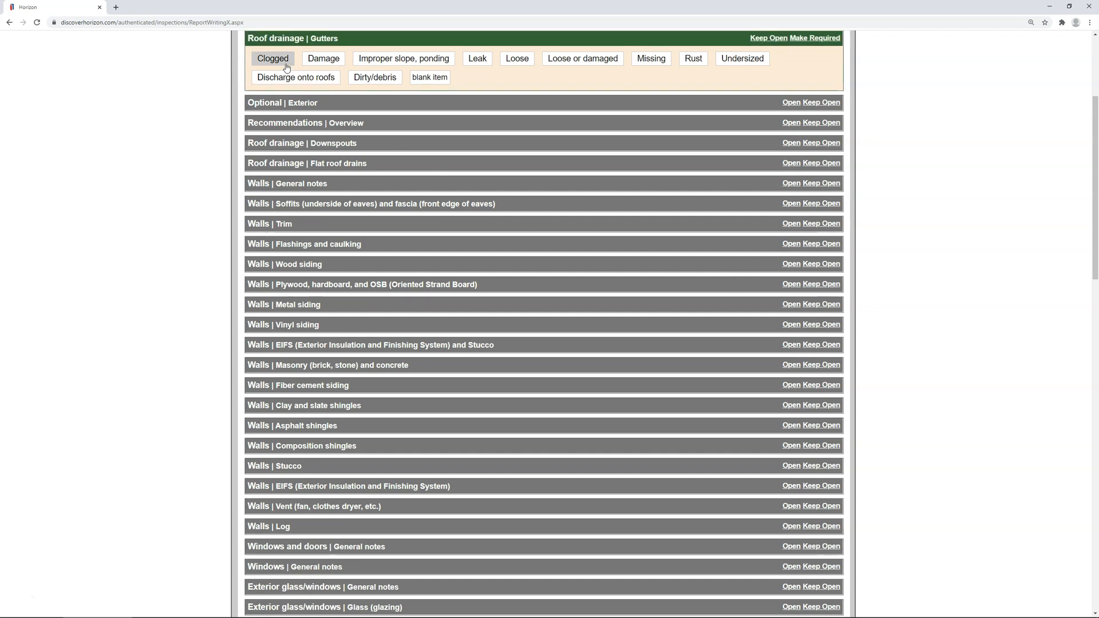
click(272, 58)
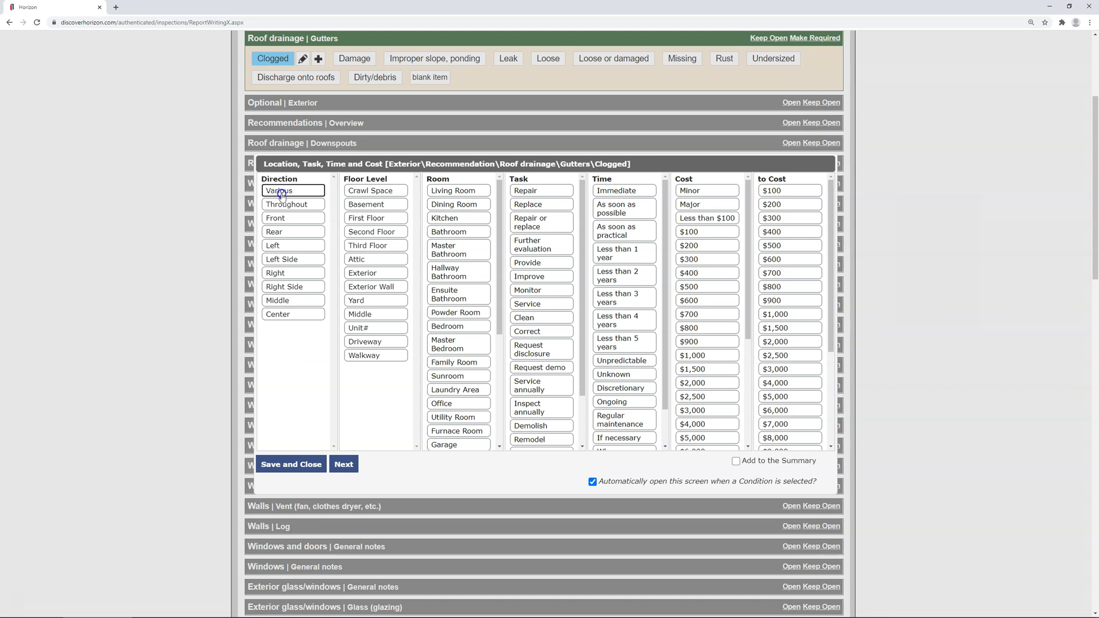
Choose location Various, task Clean and time Regular maintenance for Clogged gutters
click(280, 190)
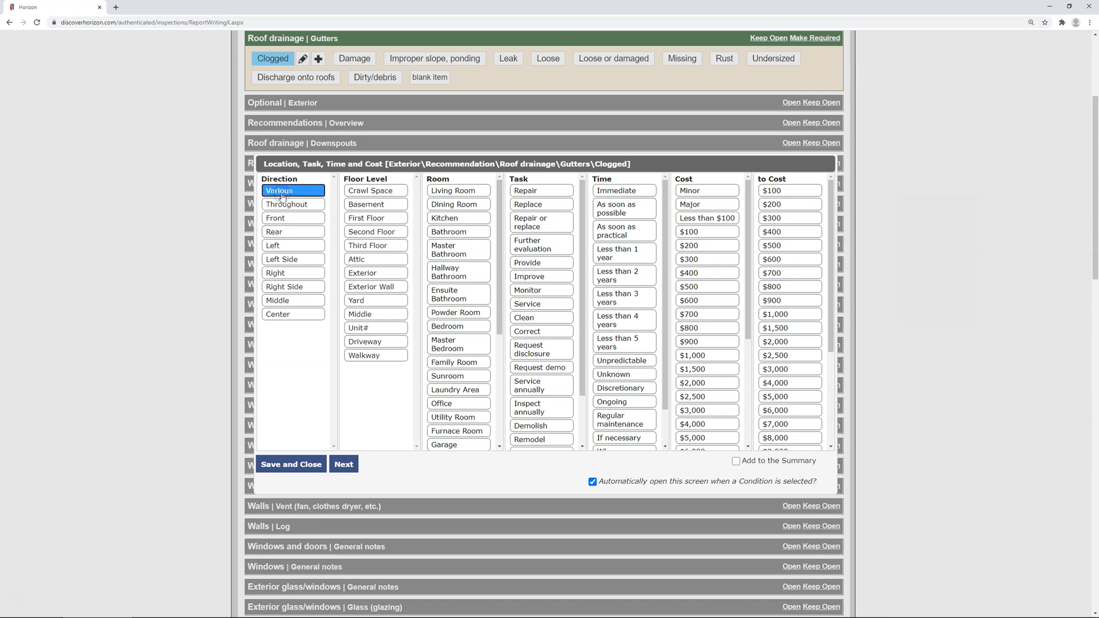
mouse_move(479, 280)
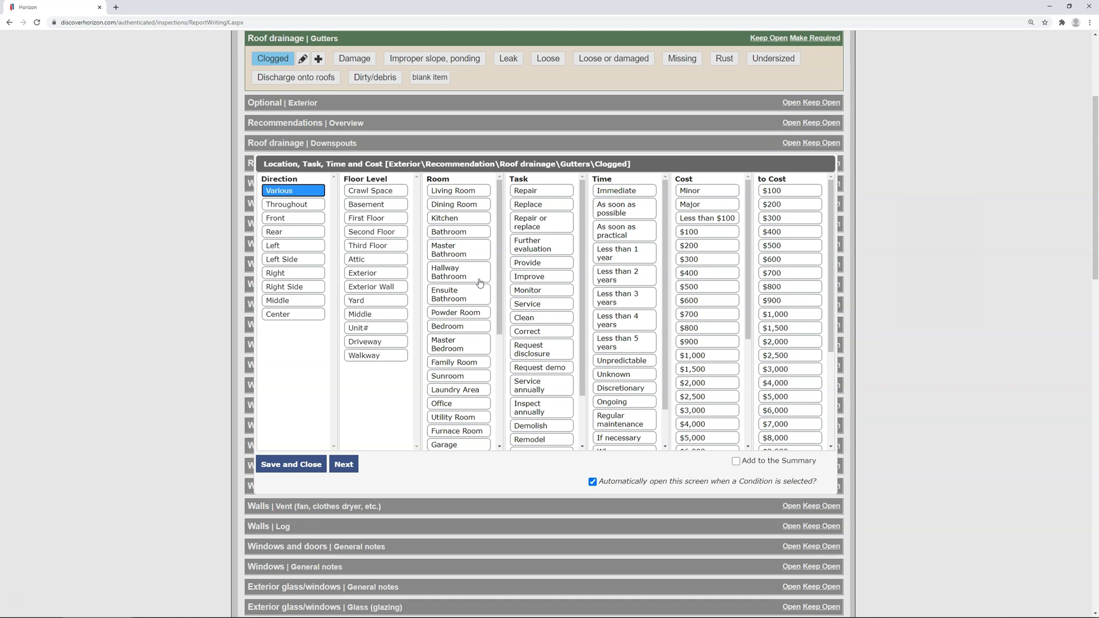
click(540, 317)
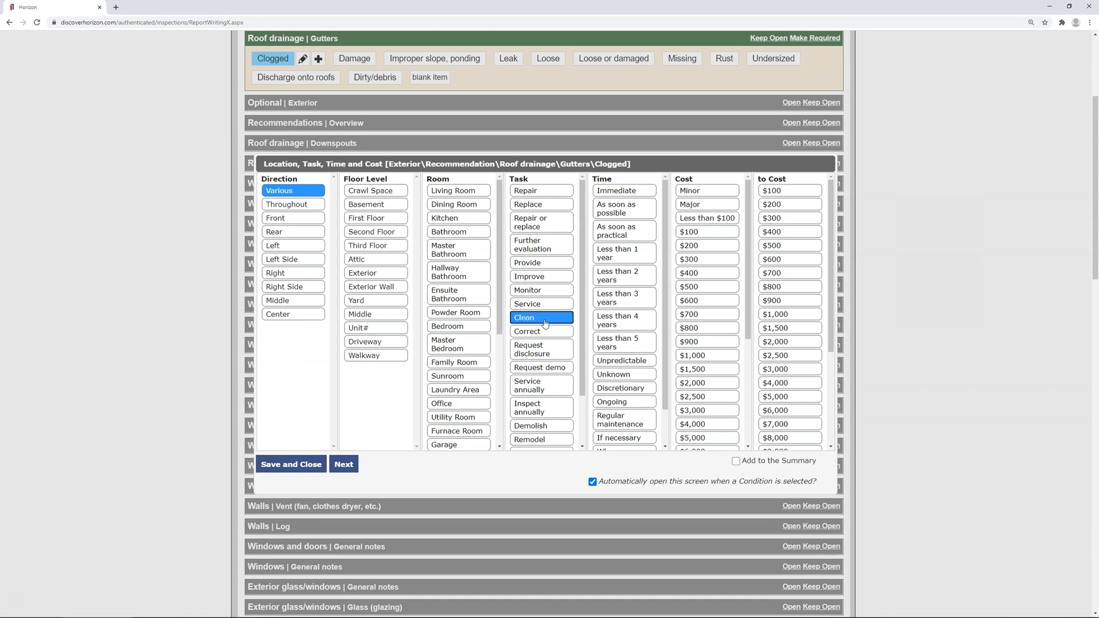
mouse_move(604, 374)
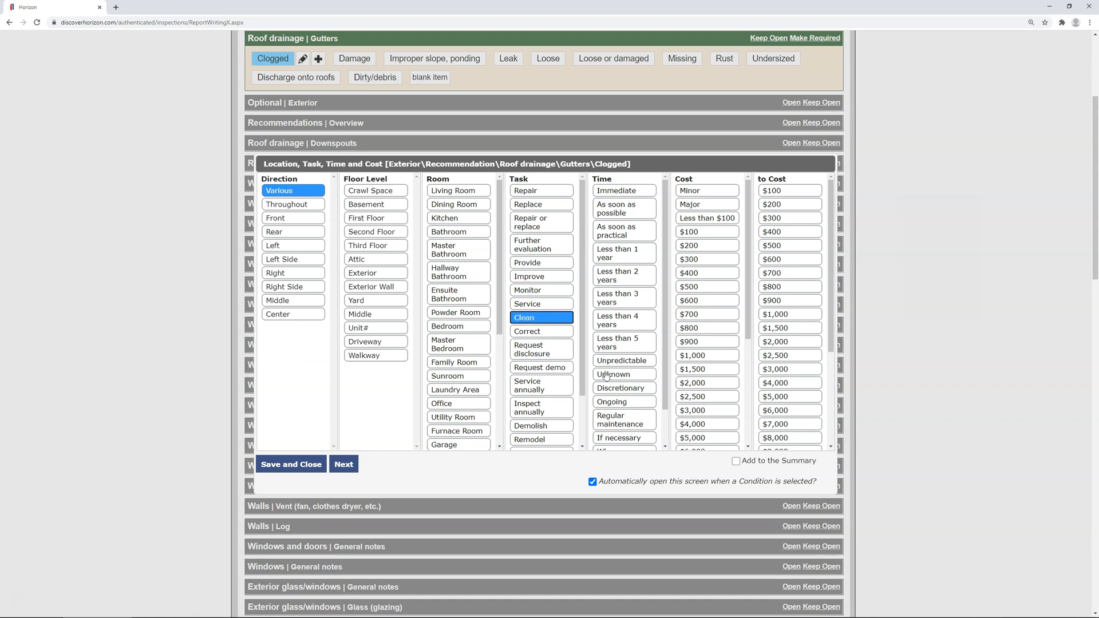
click(623, 420)
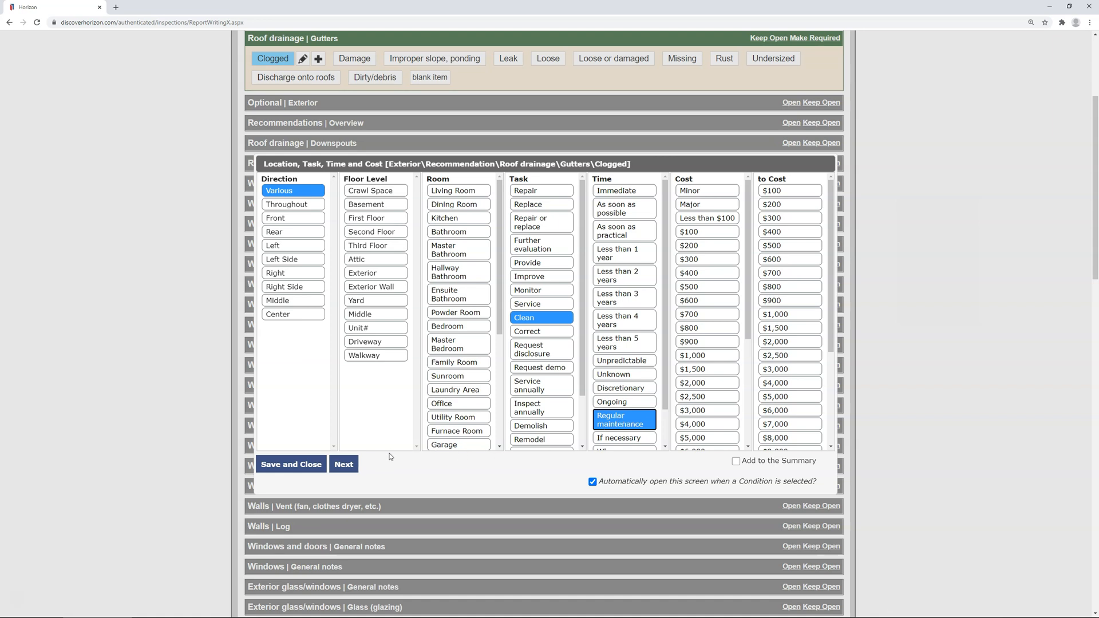
Save Various, Clean and Regular maintenance as the Clogged gutters defaults
click(344, 464)
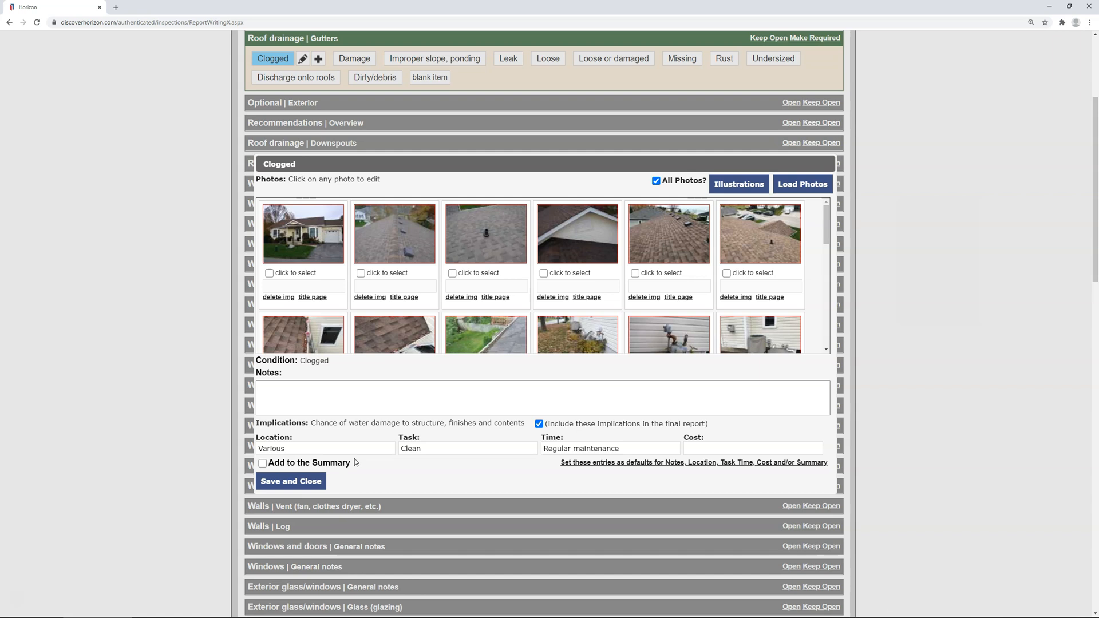
mouse_move(590, 477)
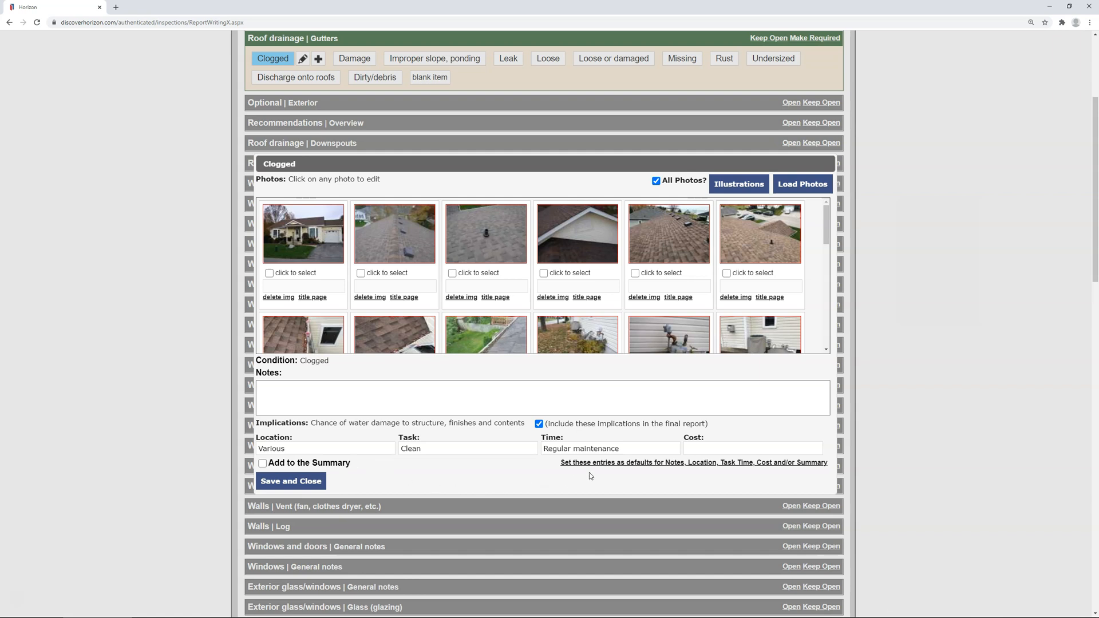
click(693, 462)
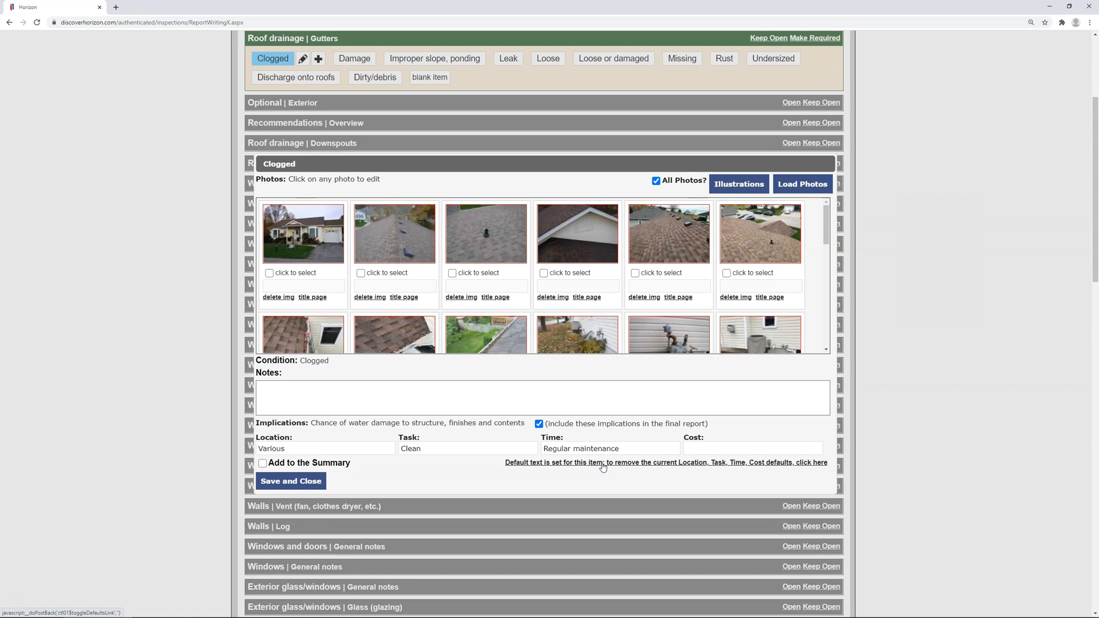
mouse_move(600, 472)
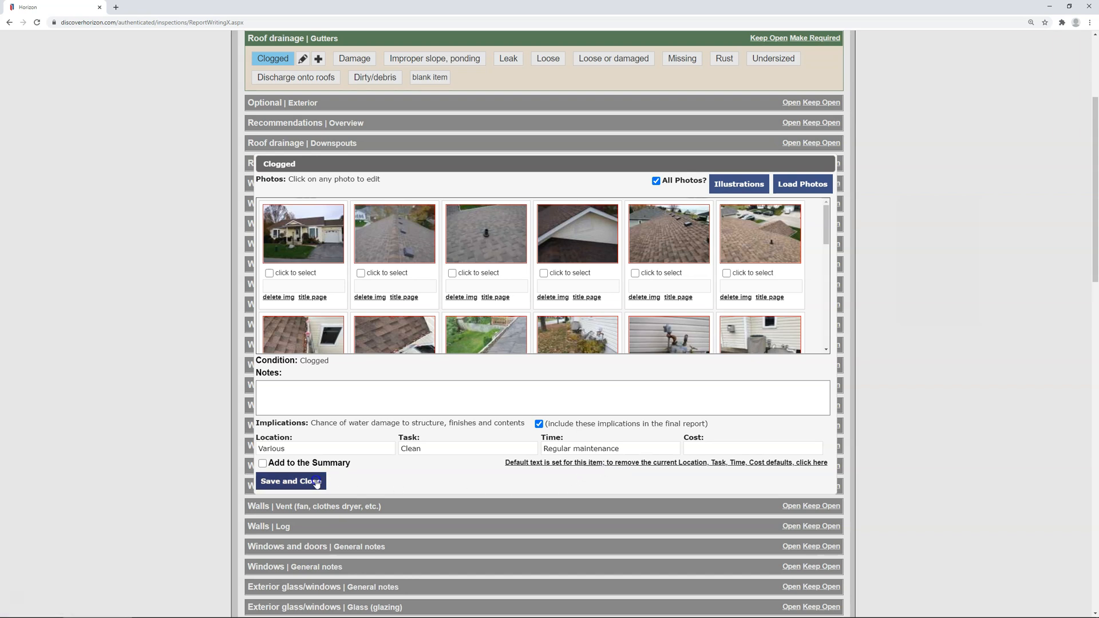
Save Clogged, reselect it to confirm the defaults fill in, and save again
click(287, 480)
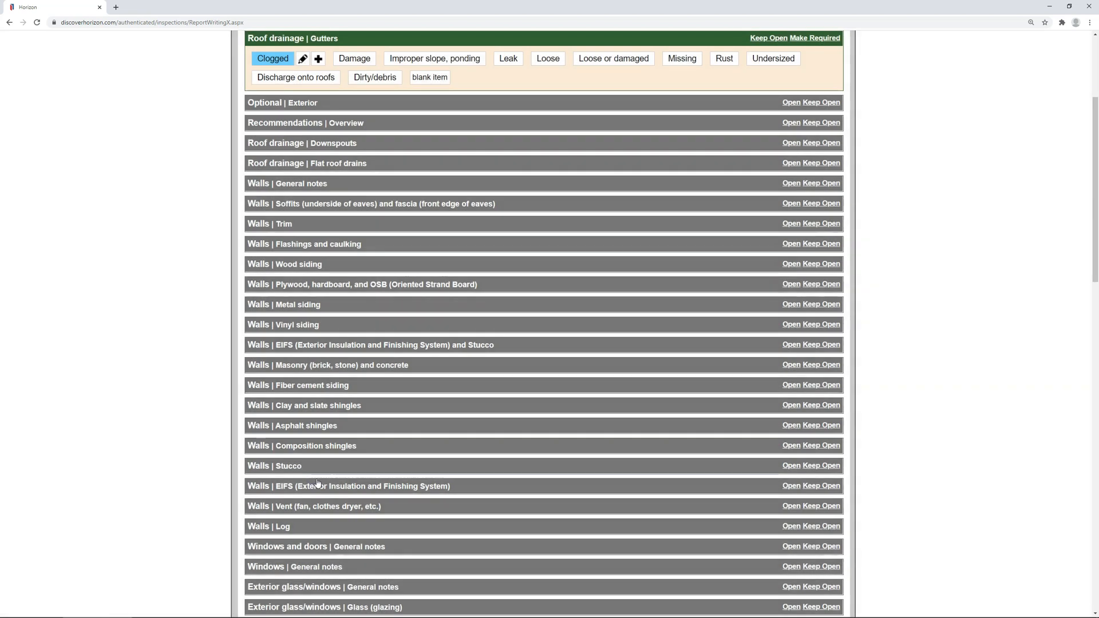
mouse_move(258, 454)
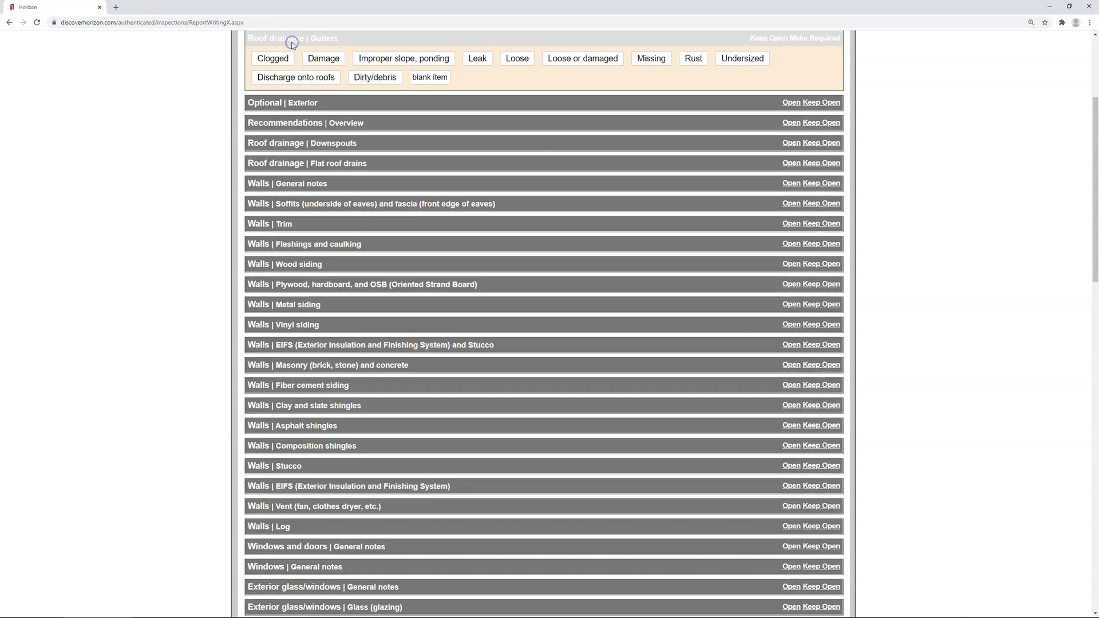
click(271, 58)
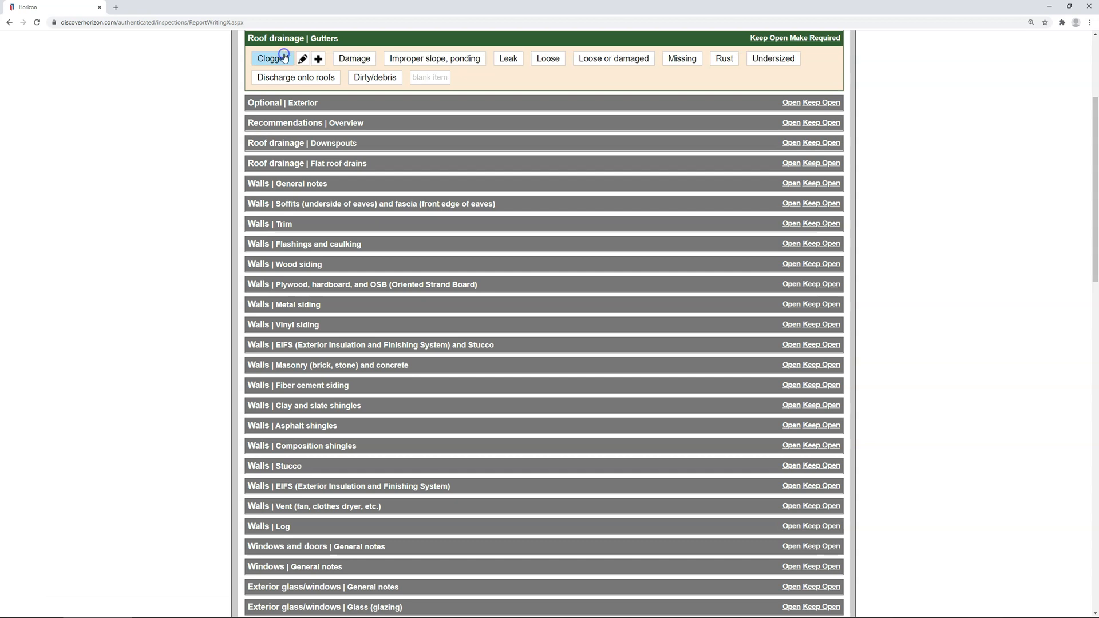
click(271, 58)
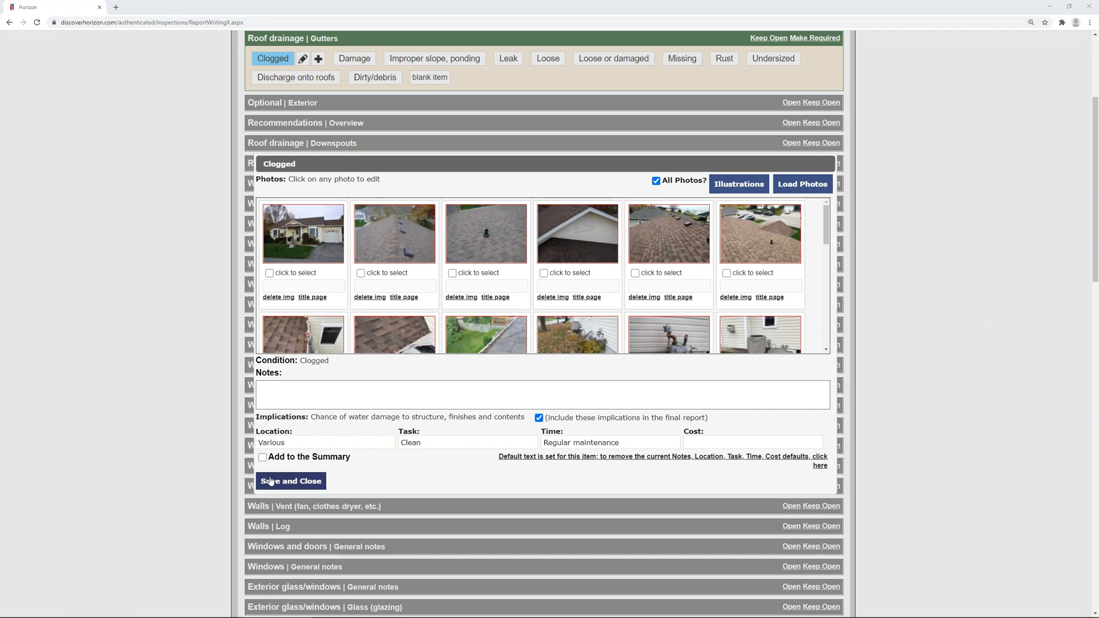
click(291, 480)
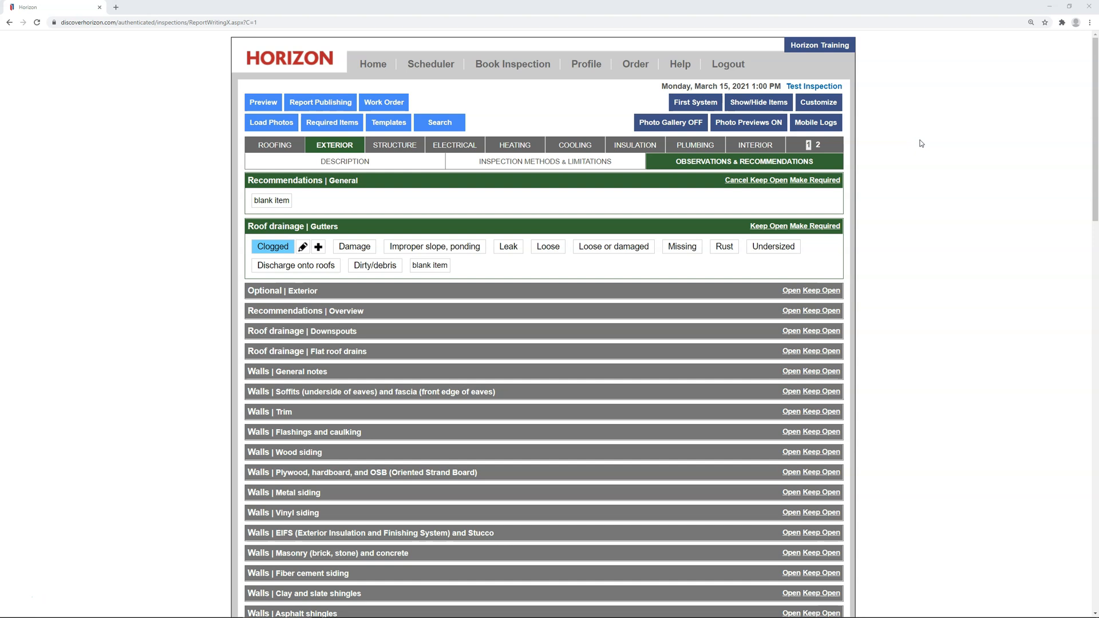
Show the Cooling section's Air conditioning life expectancy conditions
click(586, 144)
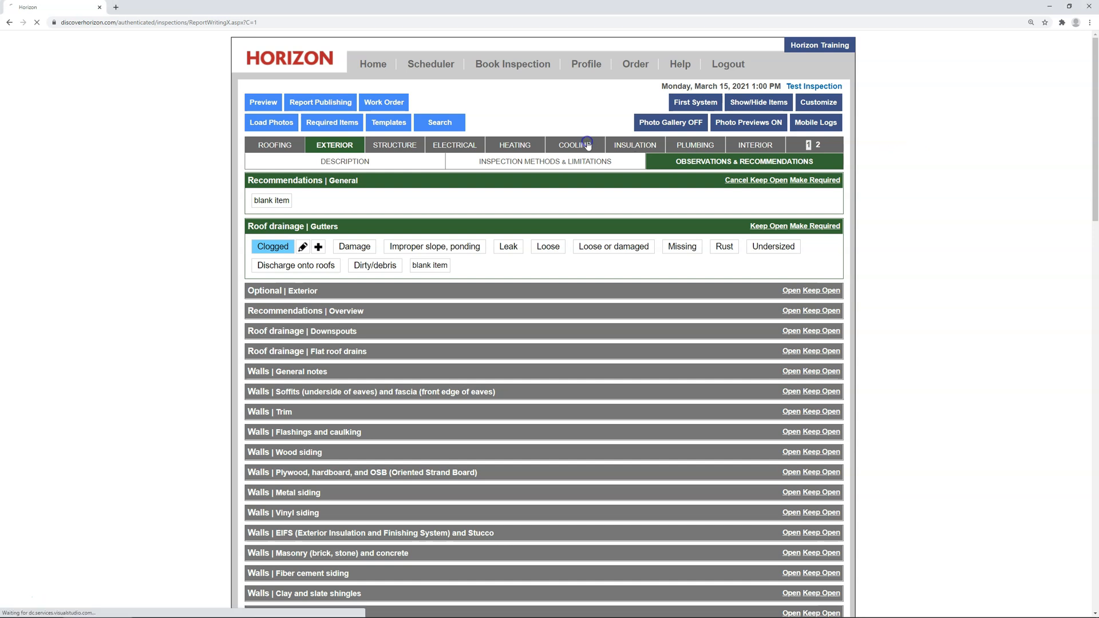
click(574, 145)
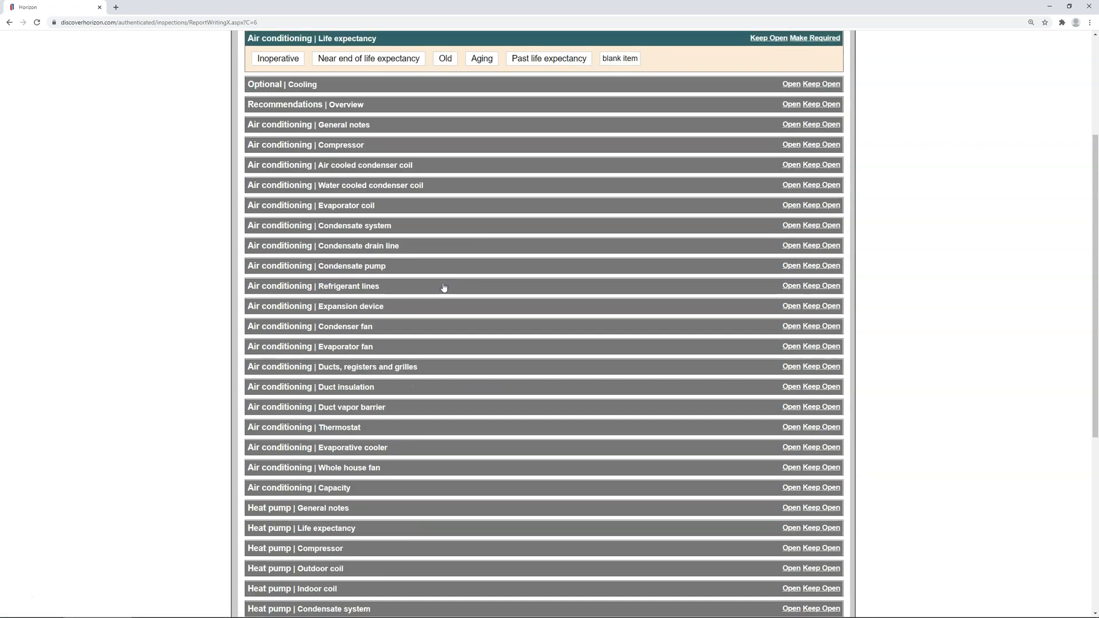
mouse_move(517, 183)
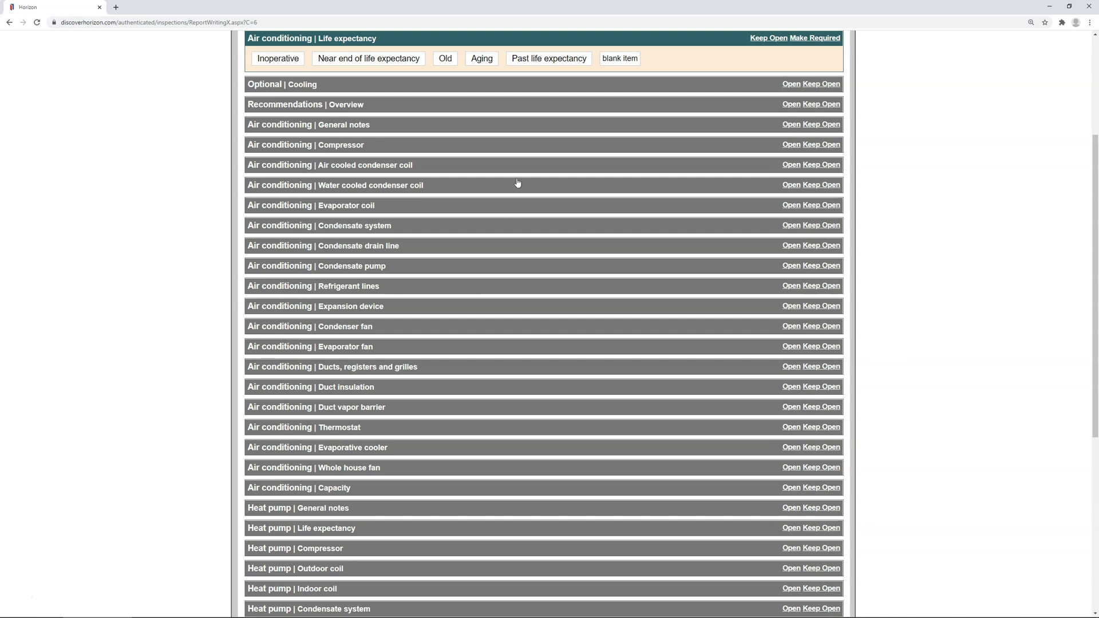
Mark air conditioning Past life expectancy: Exterior, Replace, Unknown time, added to Summary
click(548, 59)
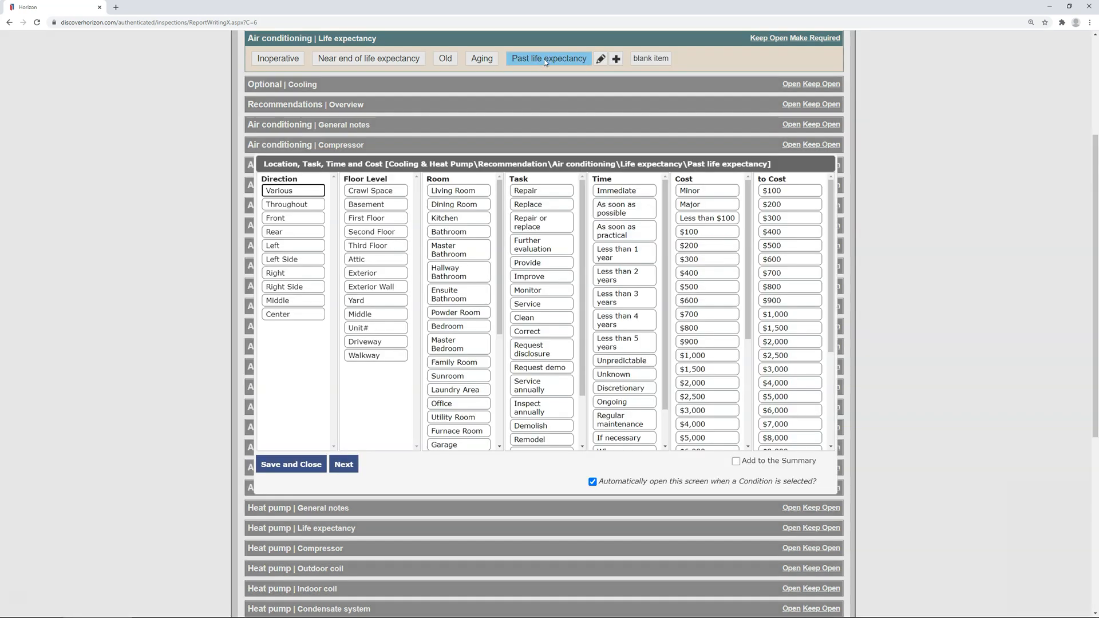
click(375, 273)
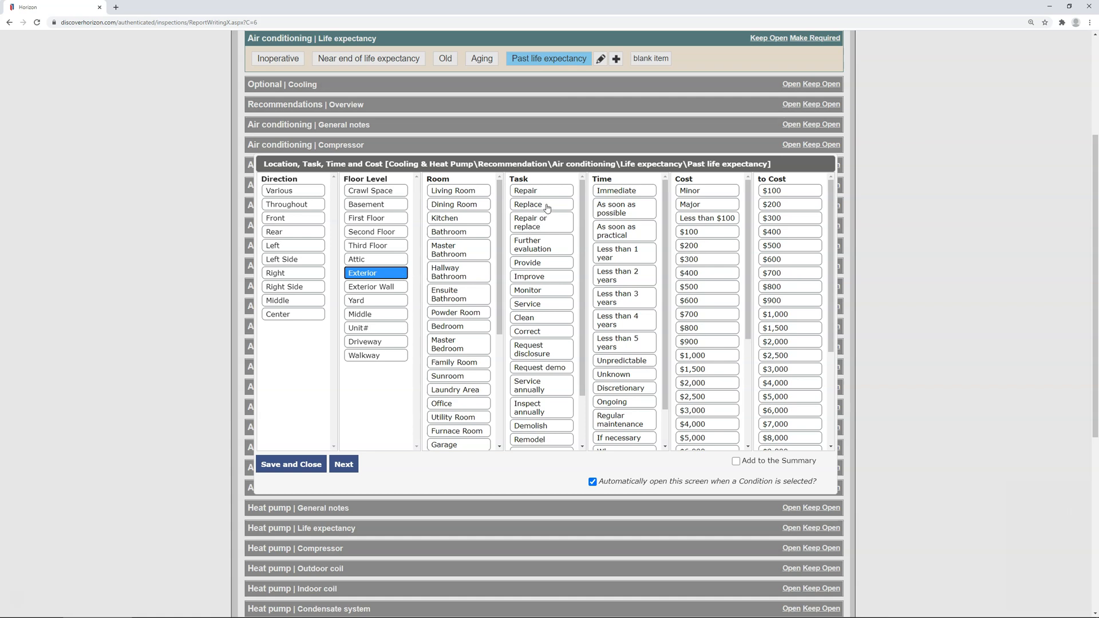
click(541, 204)
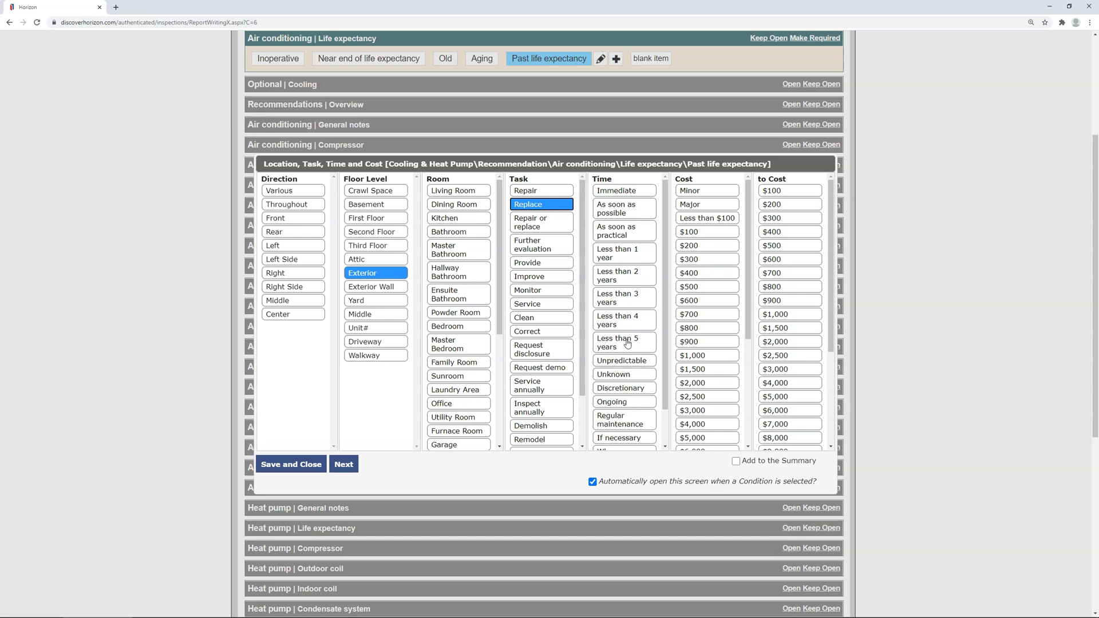
click(624, 373)
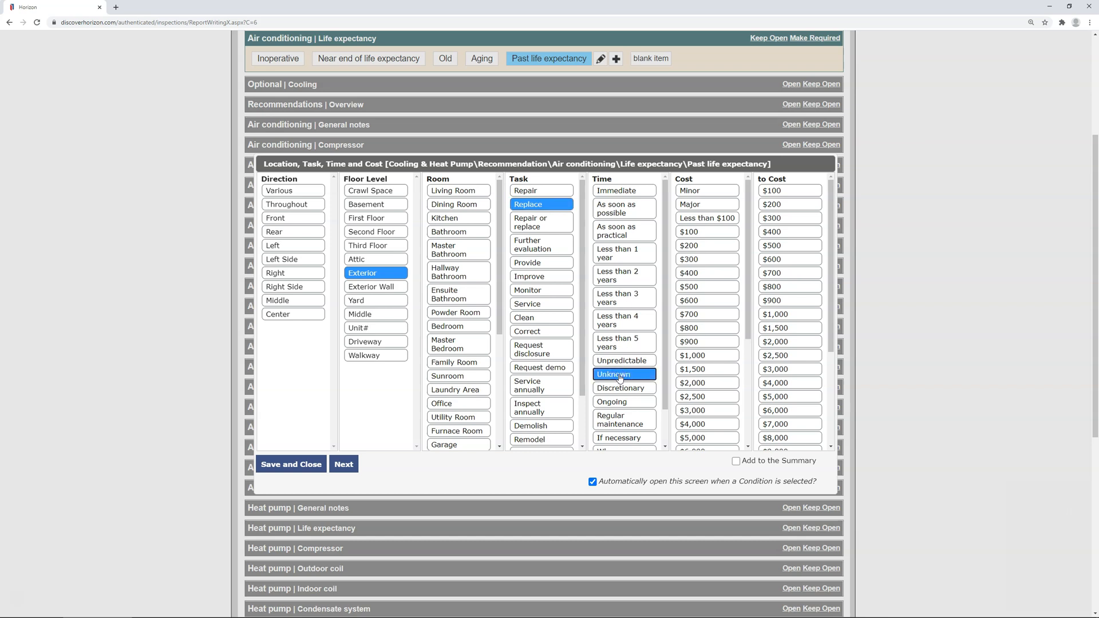
mouse_move(633, 420)
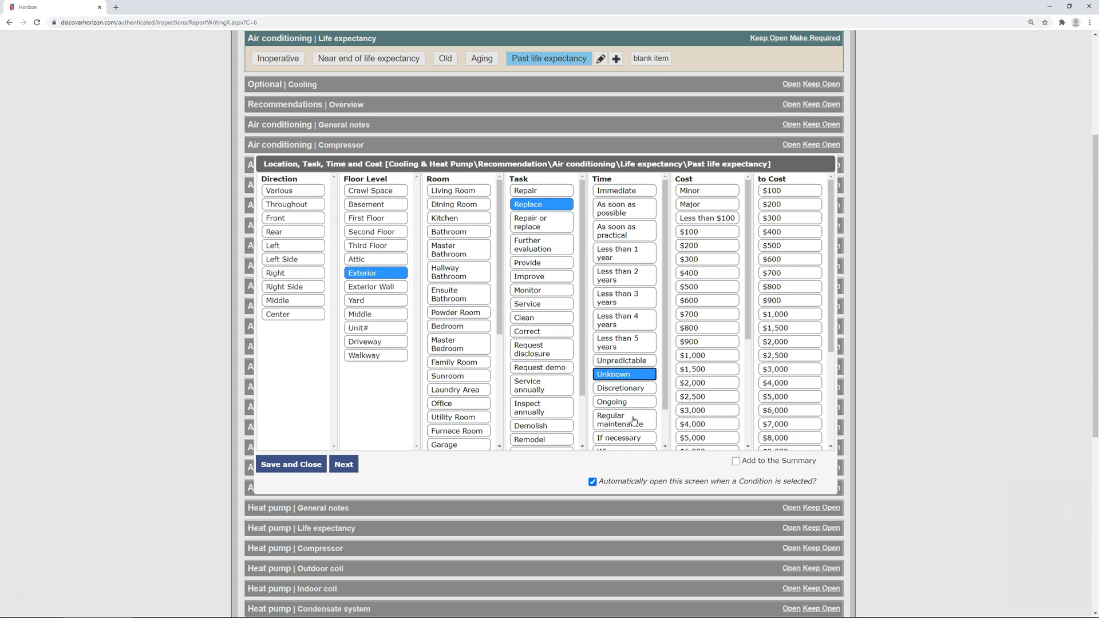
click(736, 460)
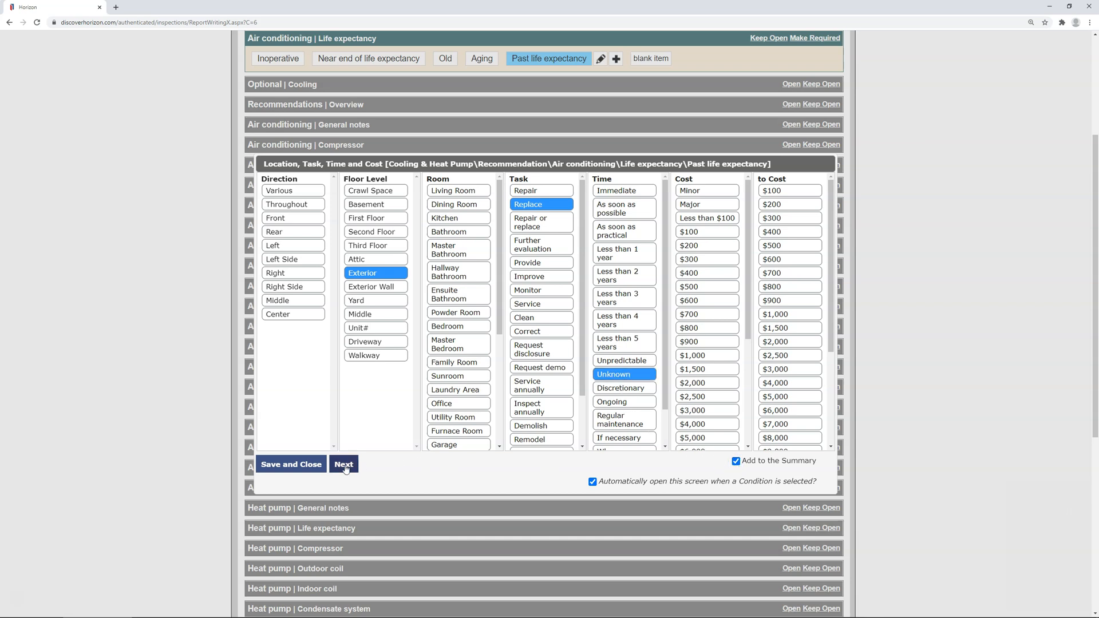
Add the 'Although the system is near… continue to use' note as default, then save
click(343, 464)
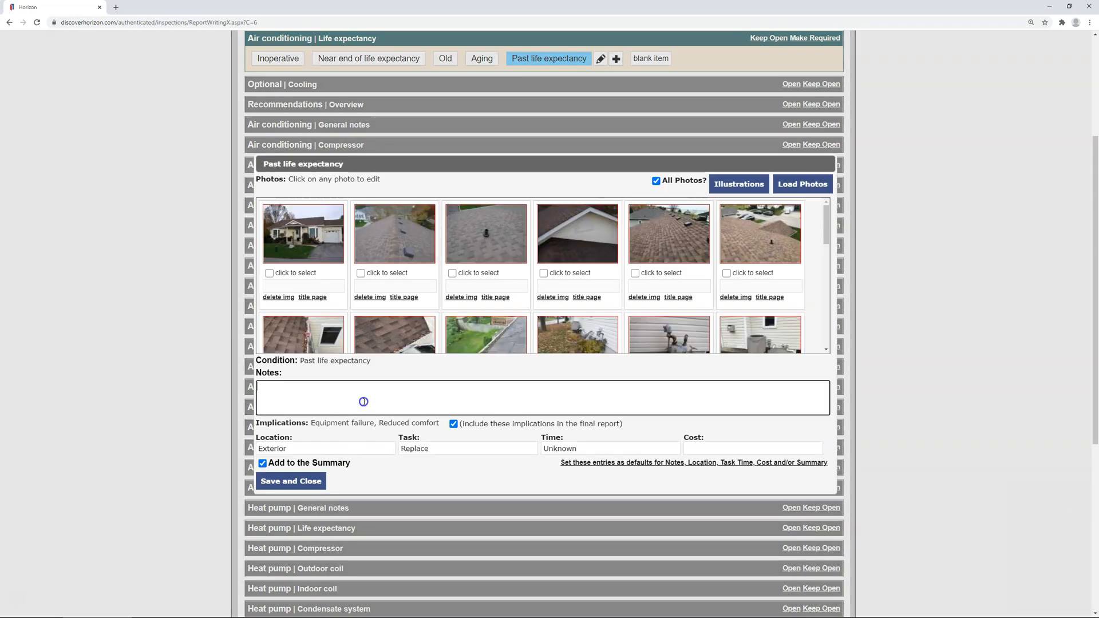
text(Although the system is near or at the end of its life expectancy, continue to use and maintain the unit until it fails.)
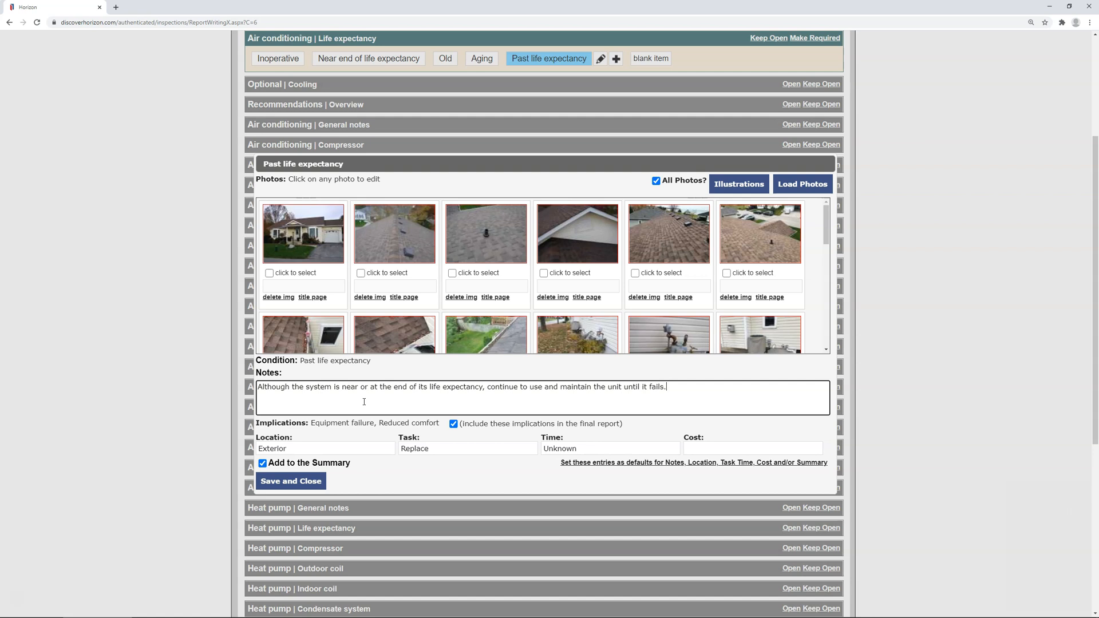
click(691, 462)
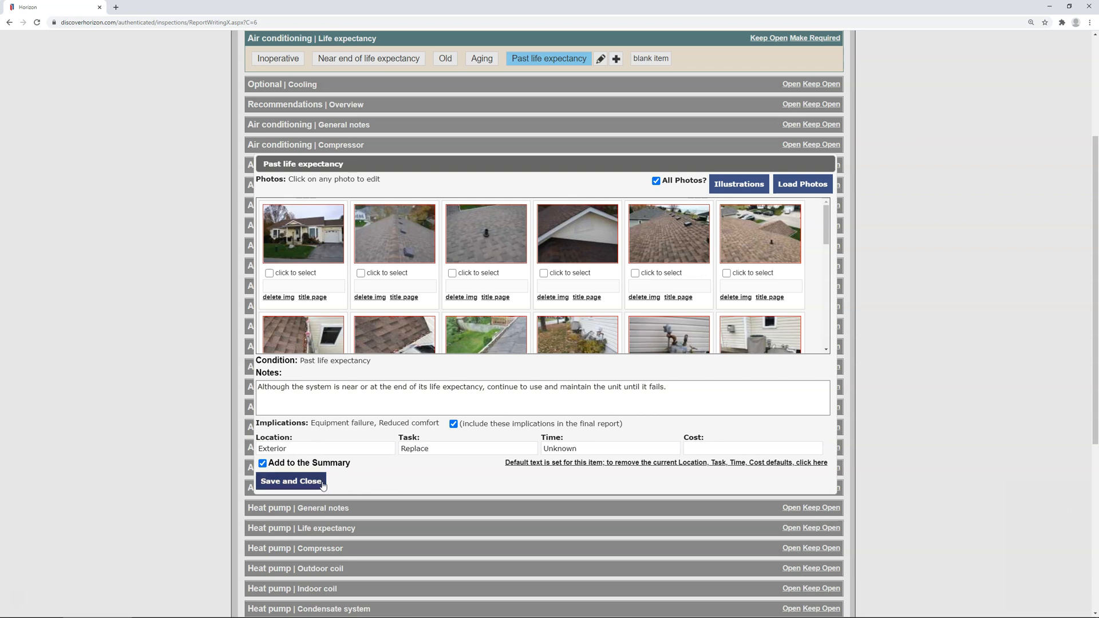
click(290, 482)
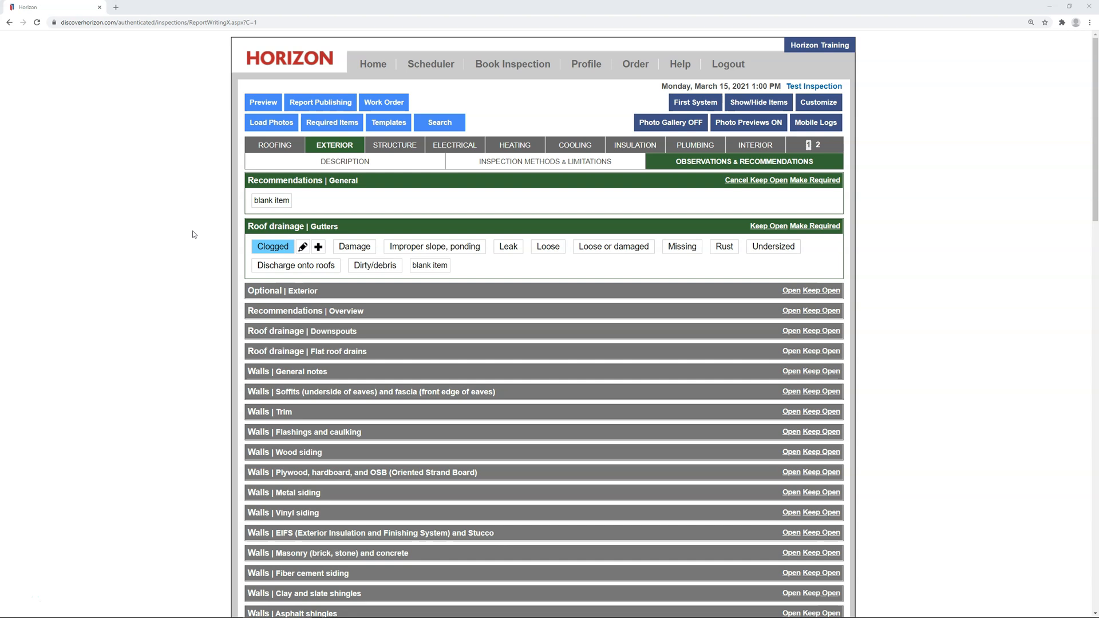
Set the Clogged gutters time to 'As soon as possible' as its default and save
click(302, 247)
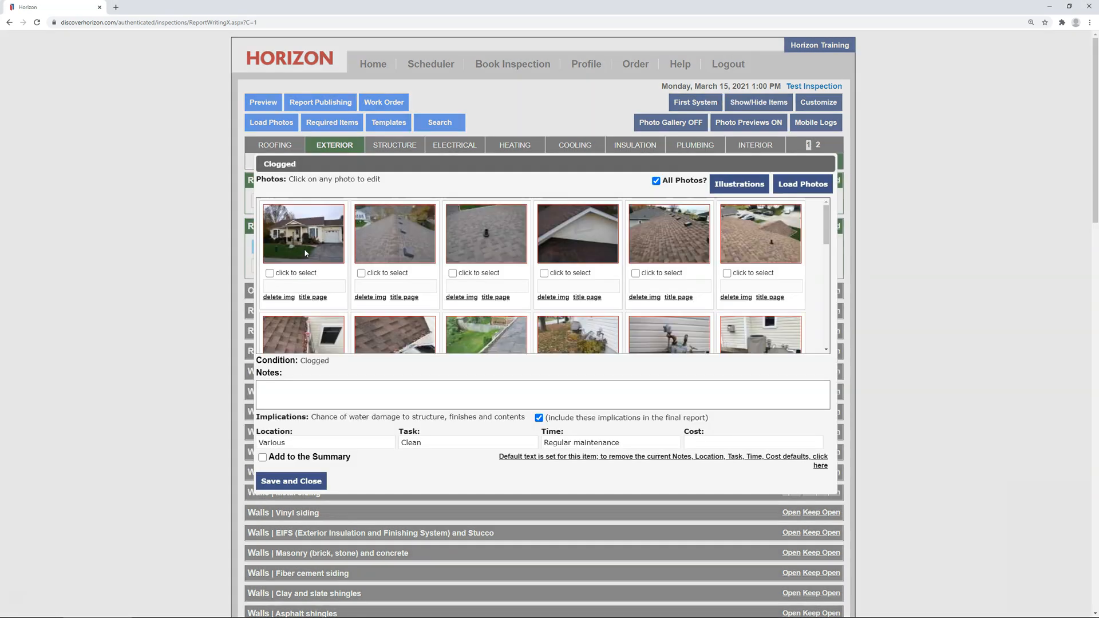
mouse_move(440, 412)
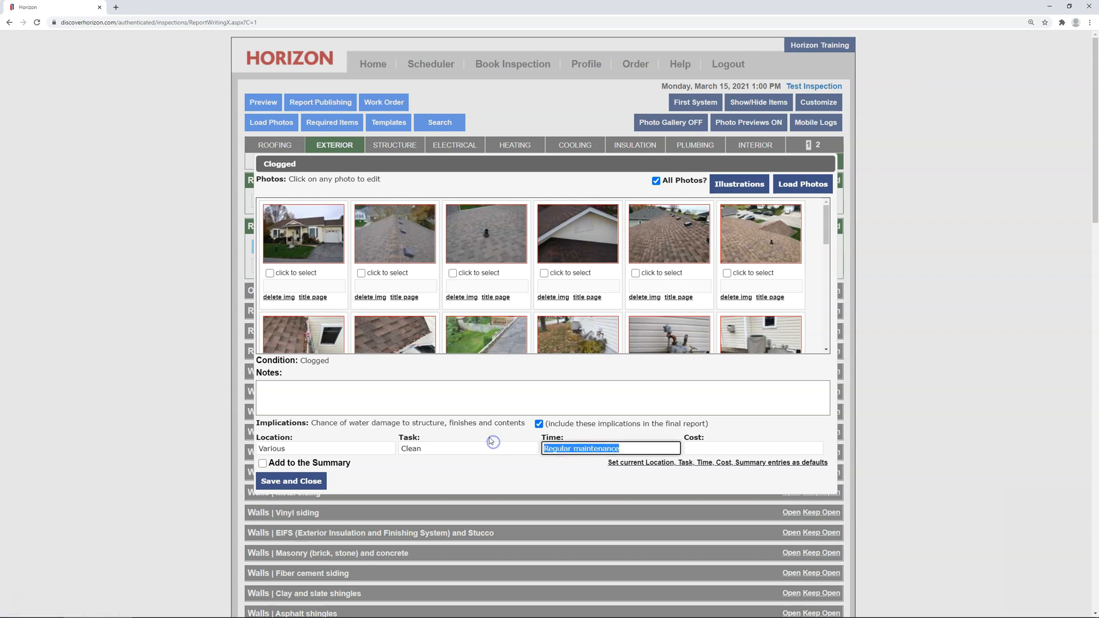
text(As soon as)
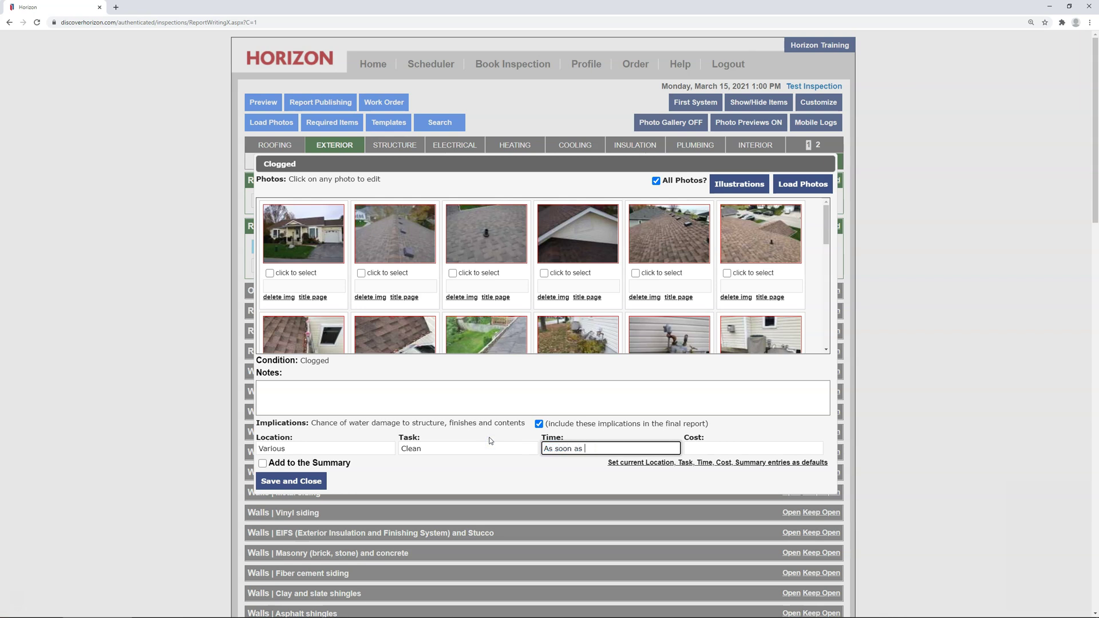
text(possible)
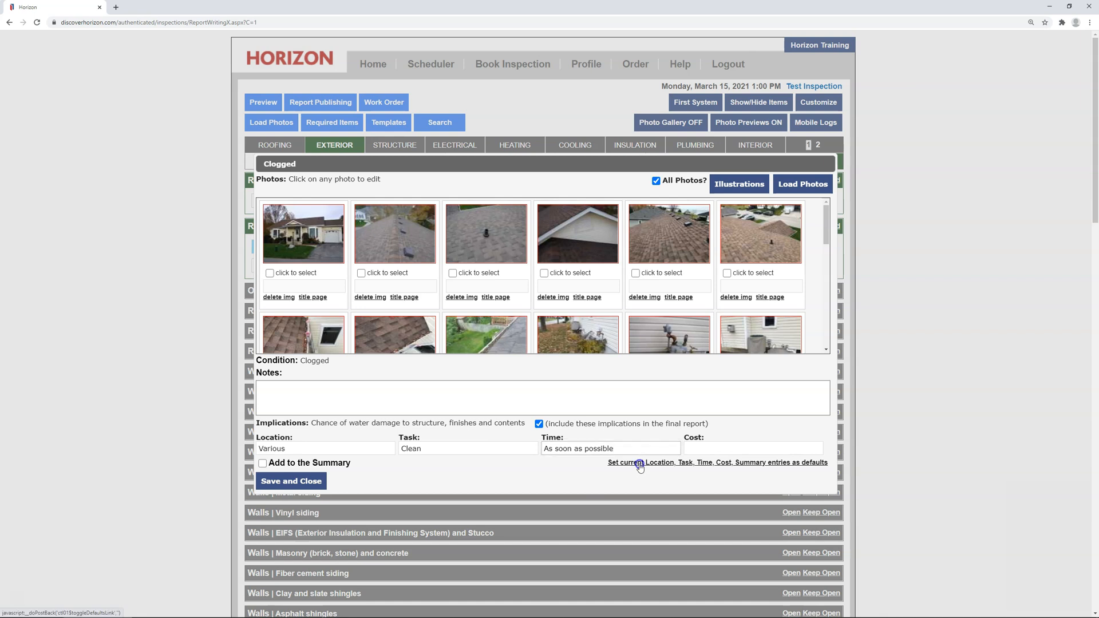
click(640, 462)
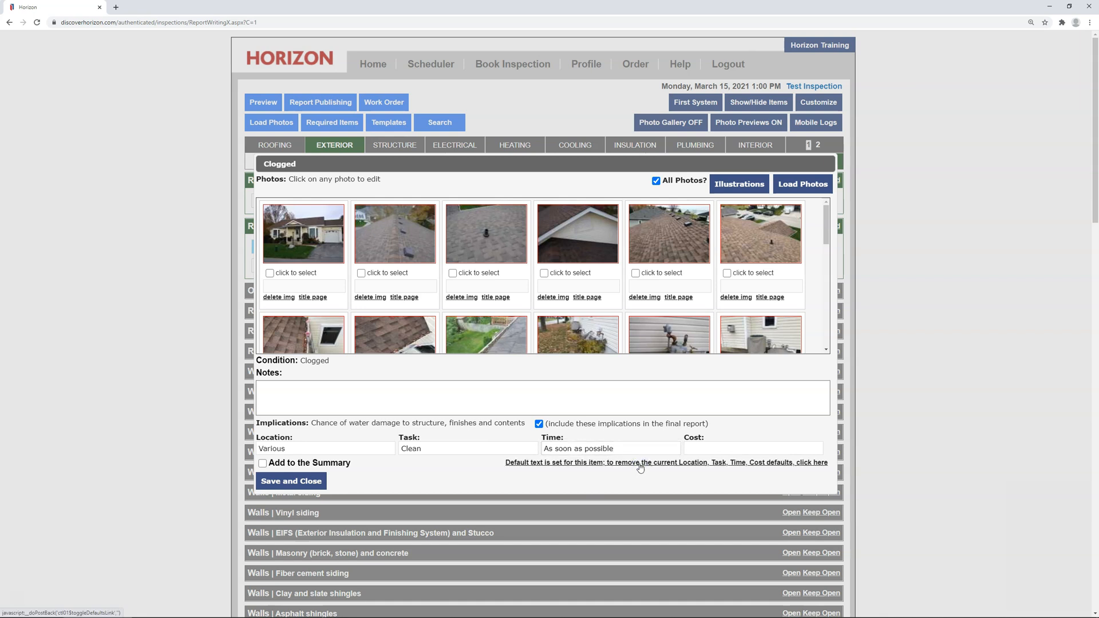
mouse_move(379, 502)
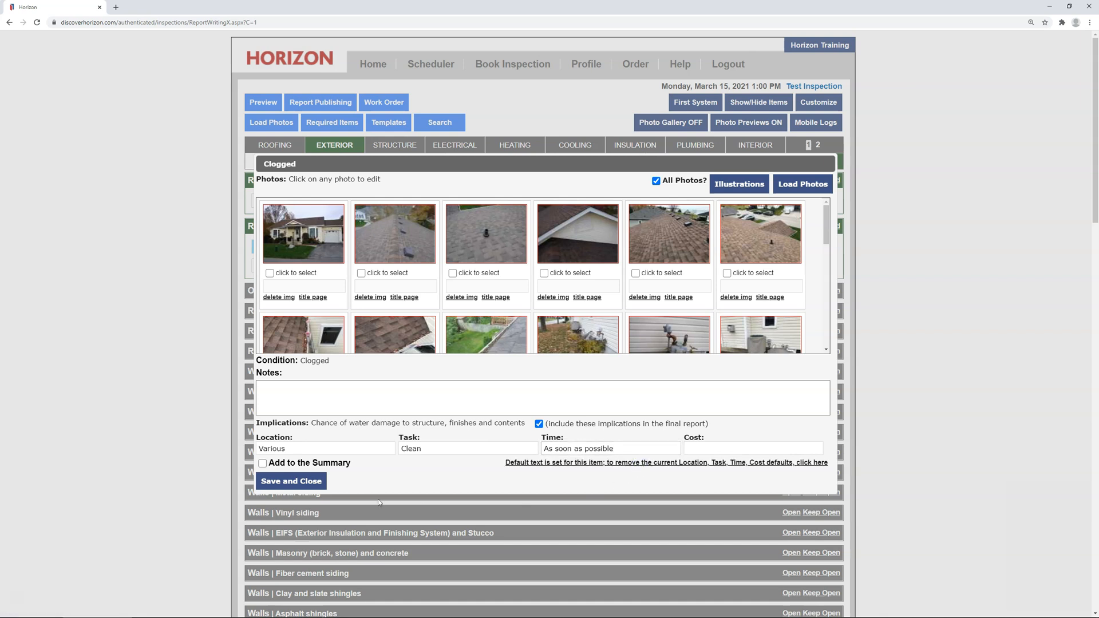
click(291, 480)
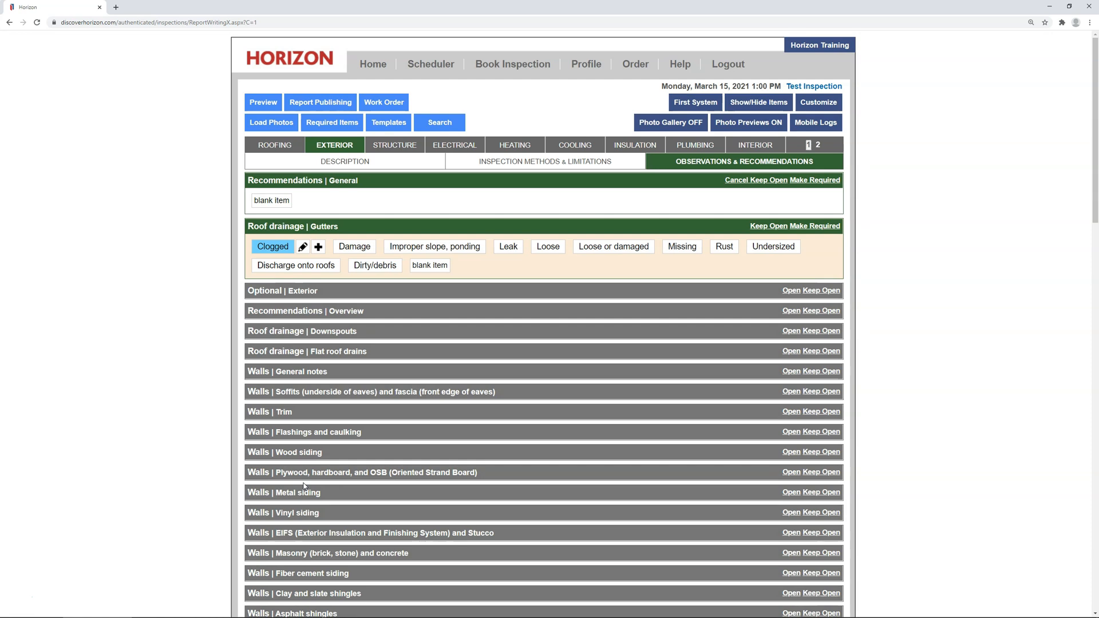
mouse_move(155, 308)
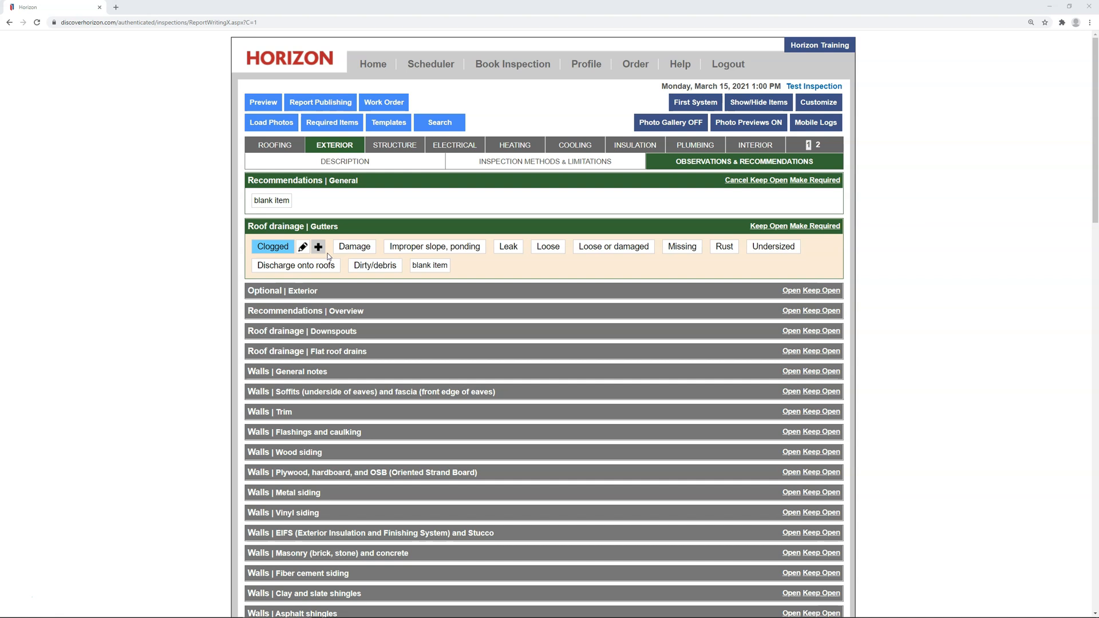
Reopen Clogged gutters, clear its saved defaults, and save and close
click(303, 246)
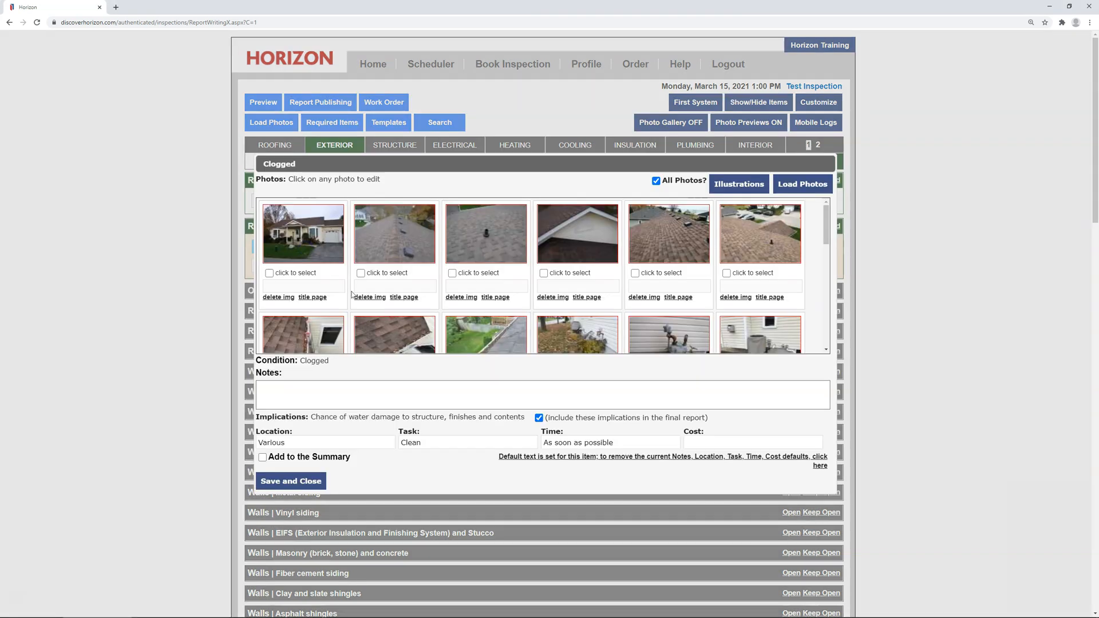
click(819, 465)
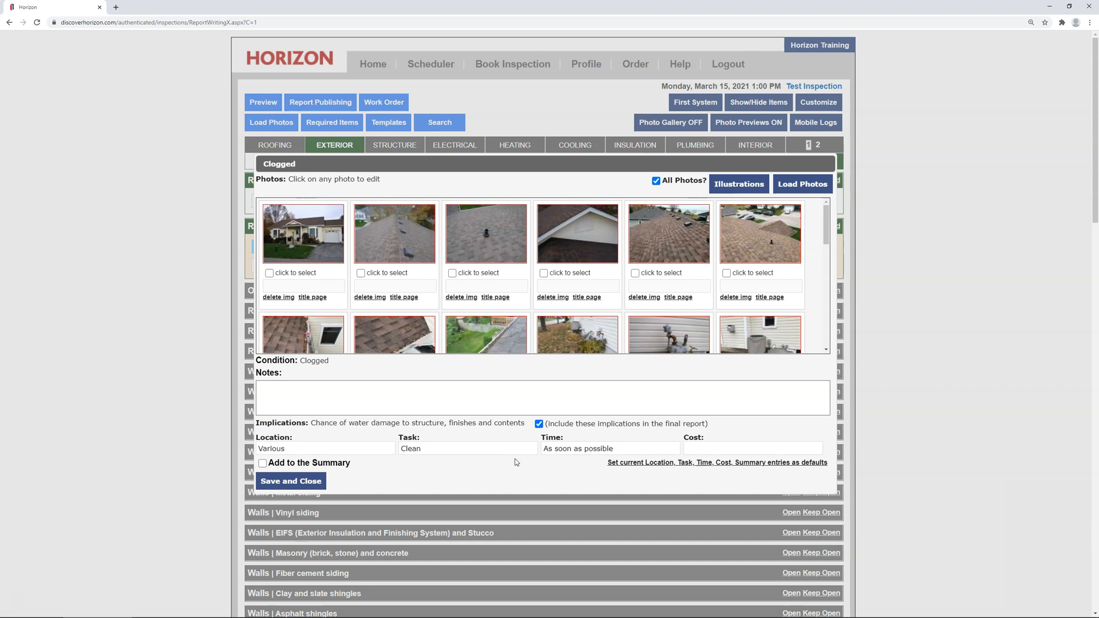
click(291, 481)
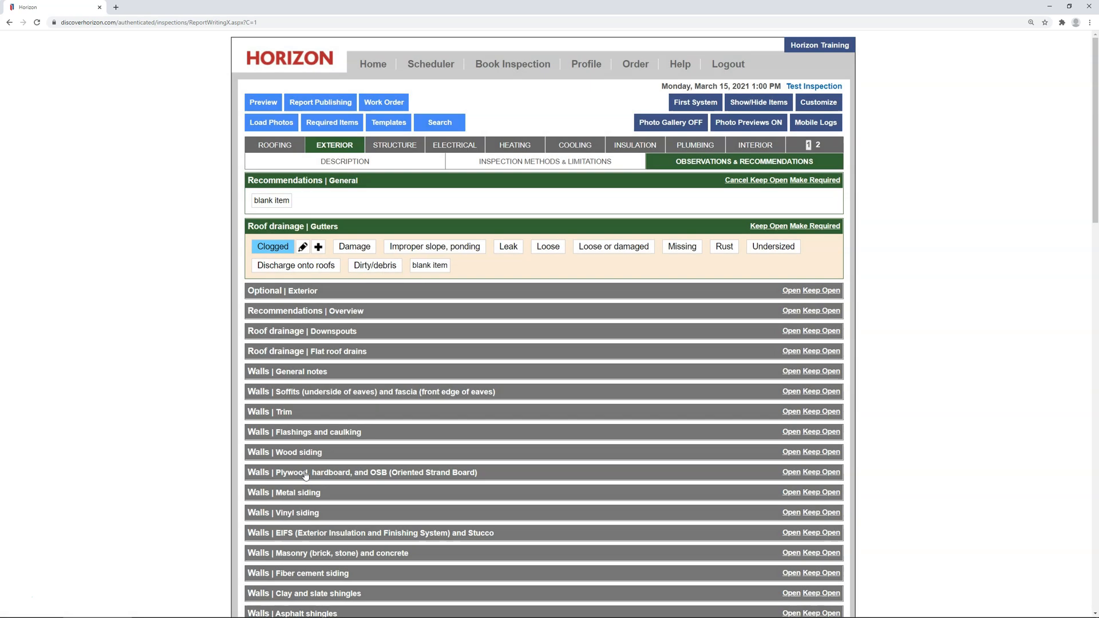
From Home, filter inspections to Completed and open the Redwood Rd report
click(373, 64)
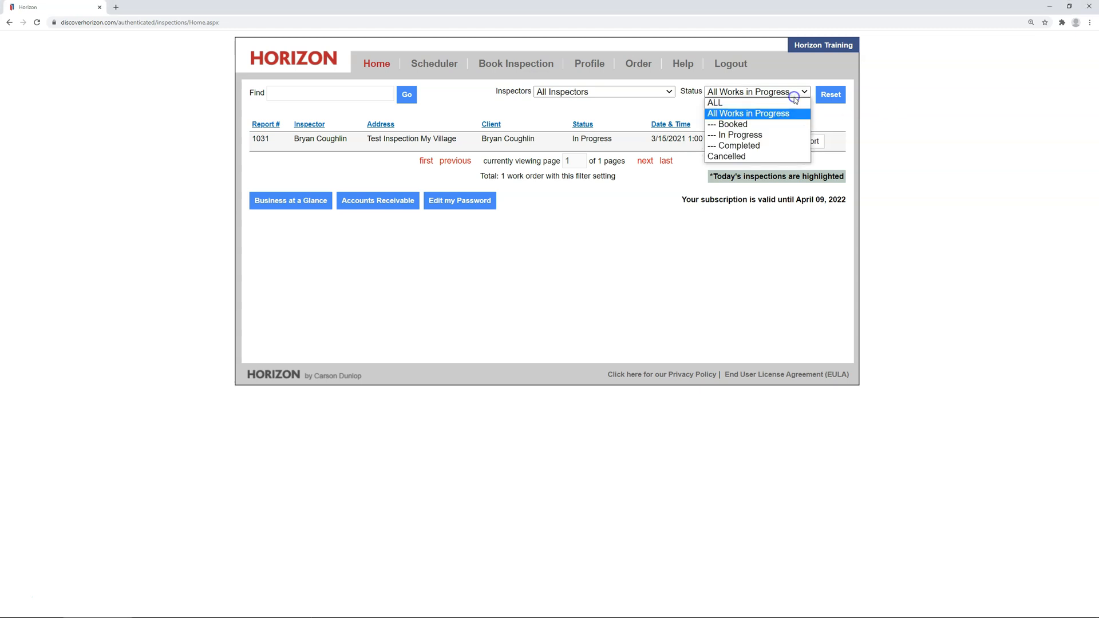
click(738, 146)
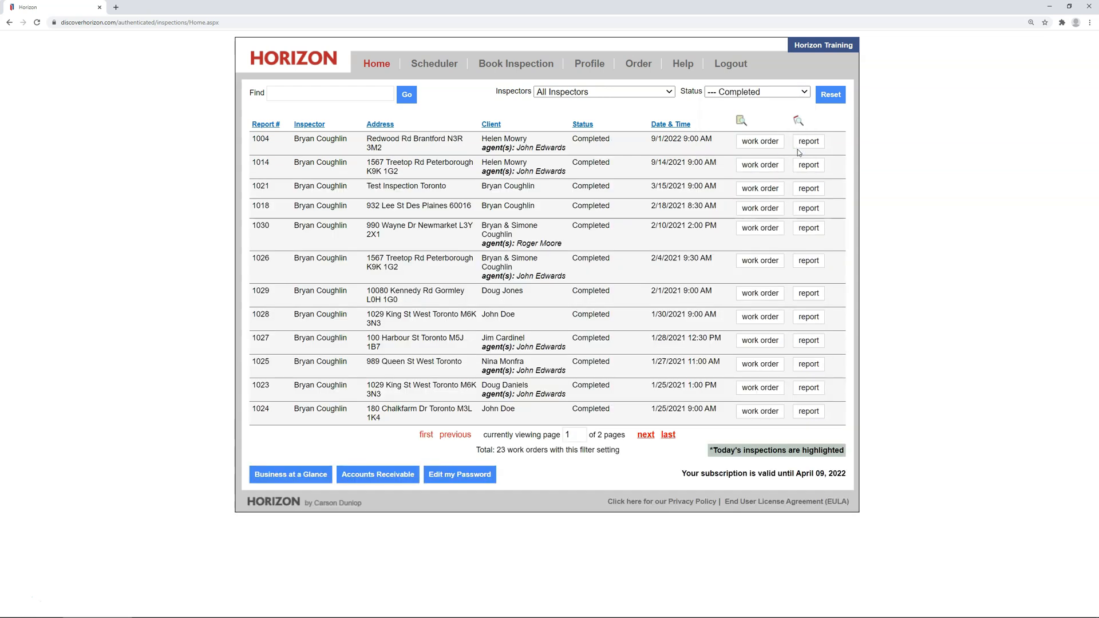
click(808, 142)
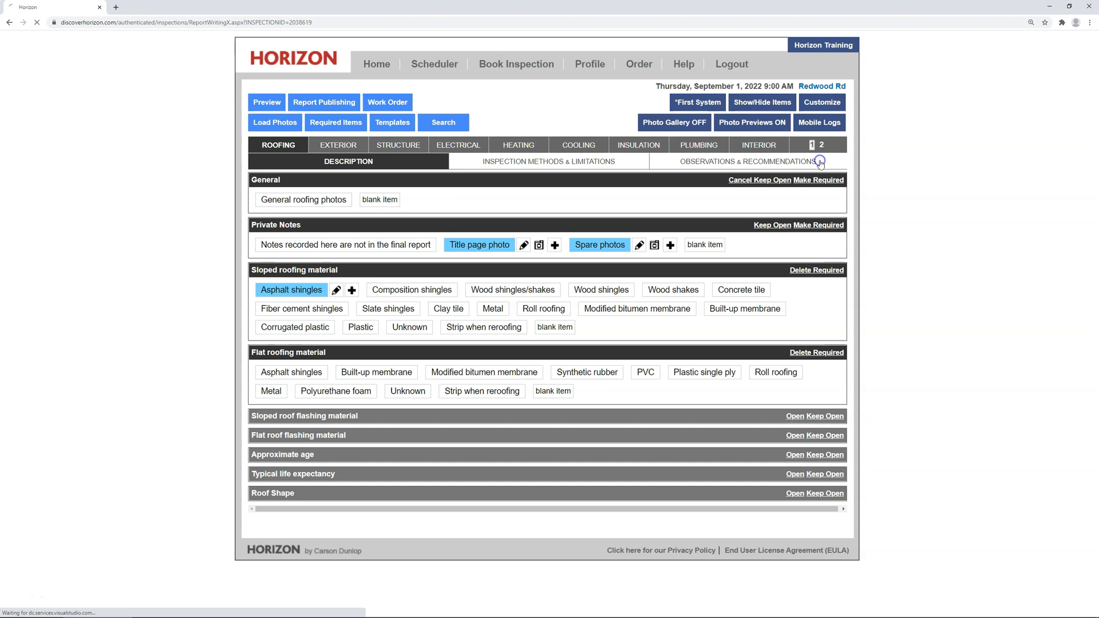
Save the 'Old, worn out' shingles recommendation with its entries as defaults, then show Plumbing observations
click(746, 162)
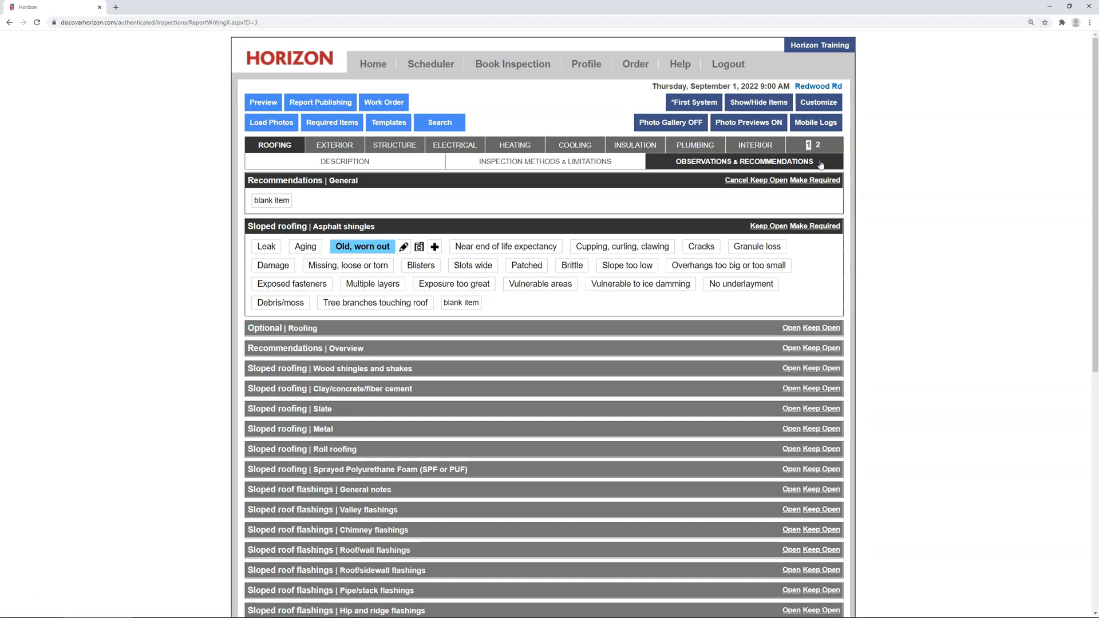
mouse_move(436, 203)
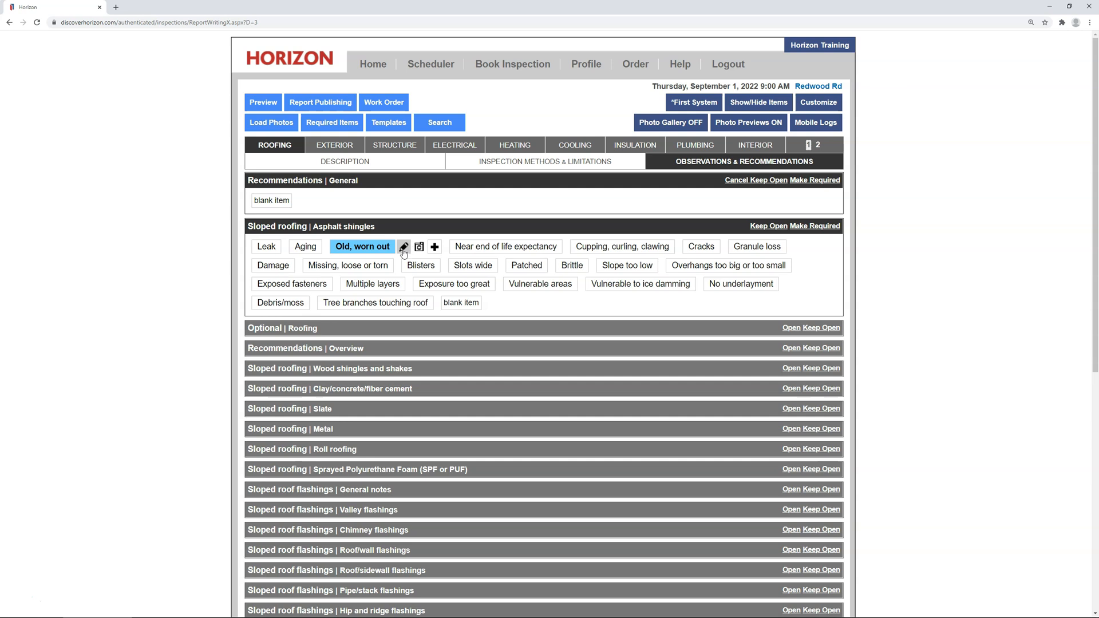
click(404, 247)
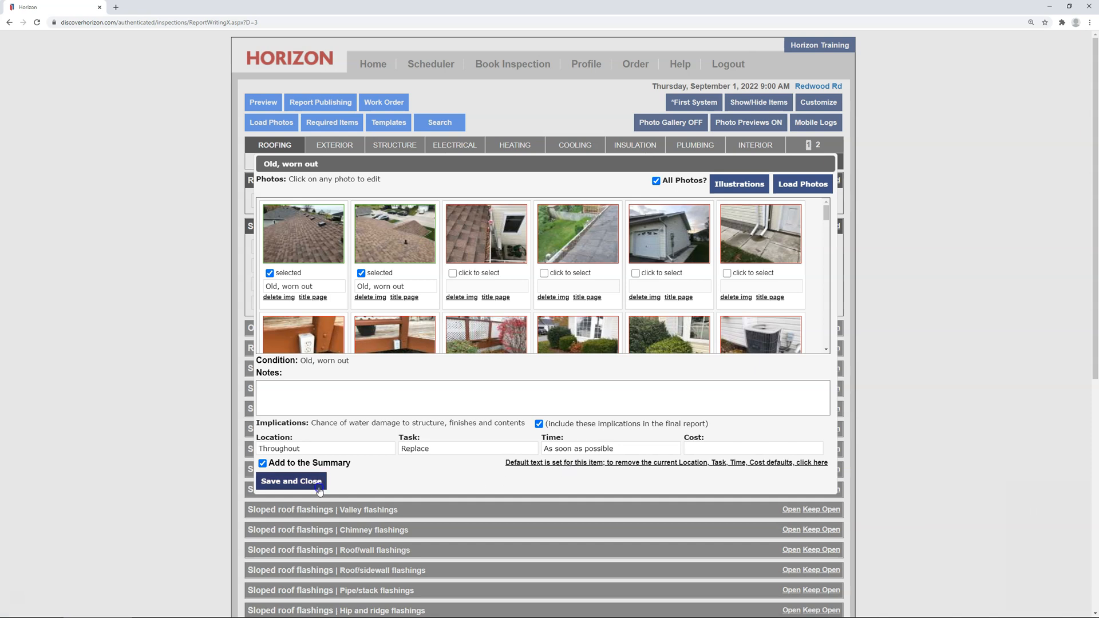
click(291, 481)
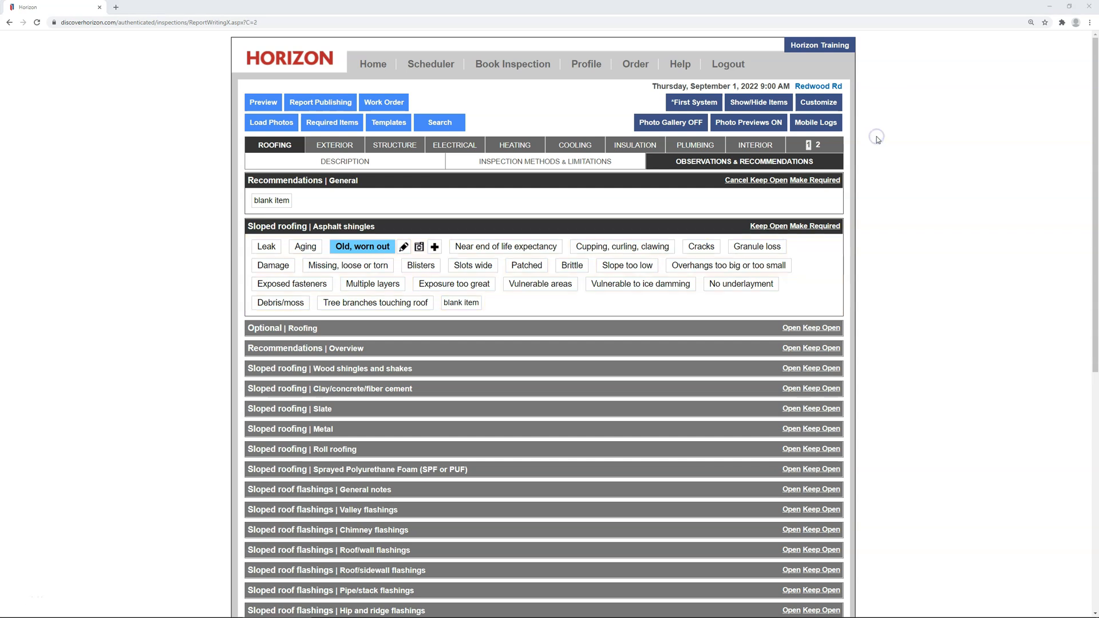
mouse_move(878, 140)
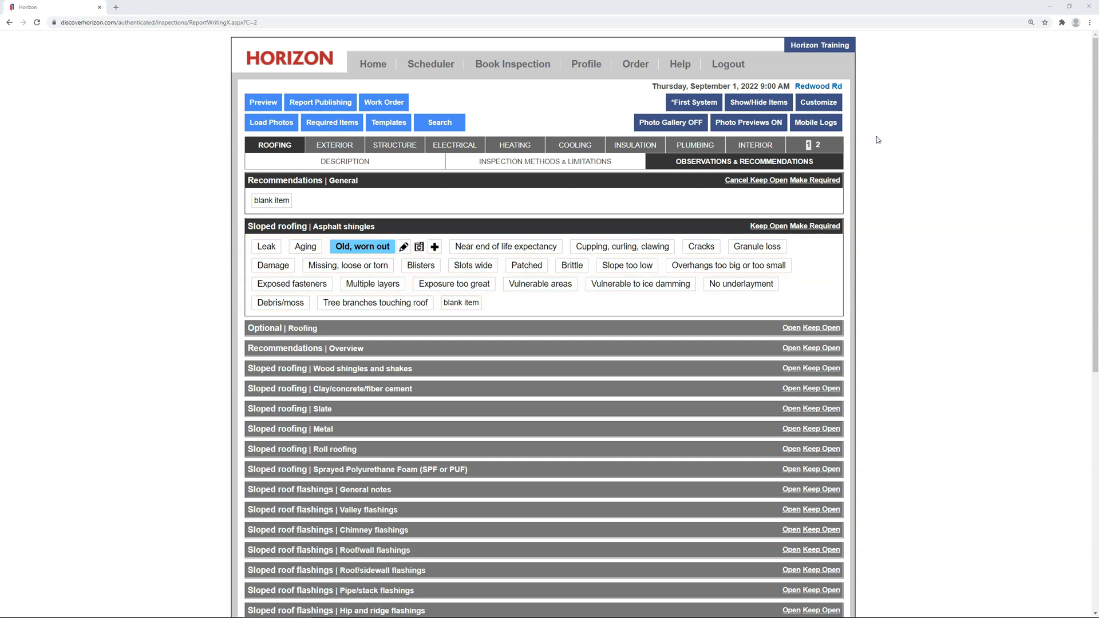
click(695, 144)
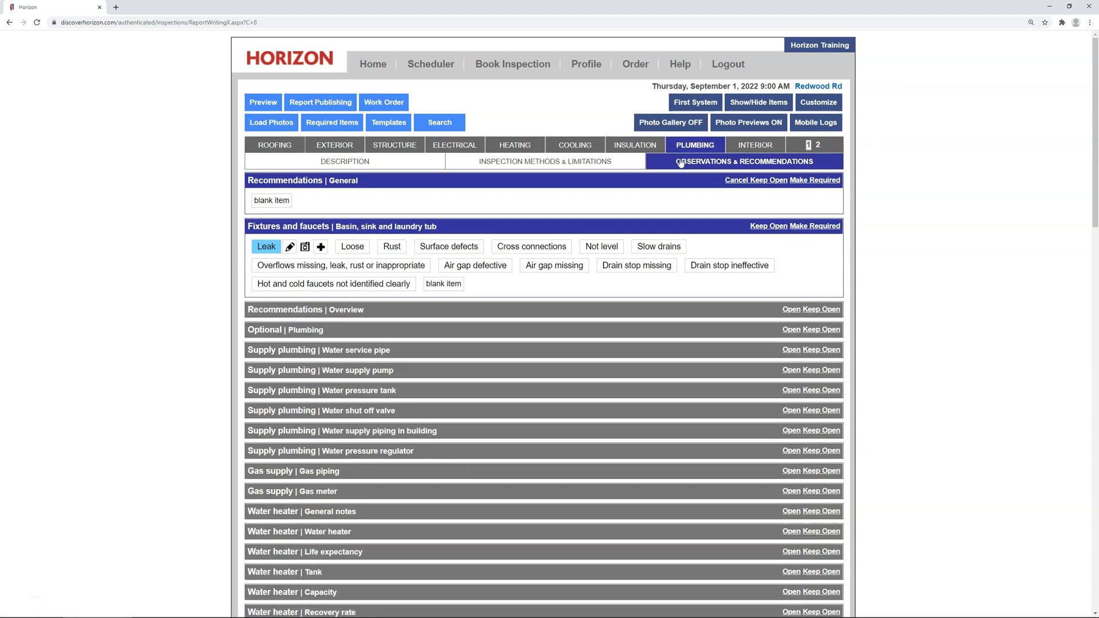
Store the Leak recommendation's defaults with no location, then save it with 'Basement Laundry Area'
click(266, 246)
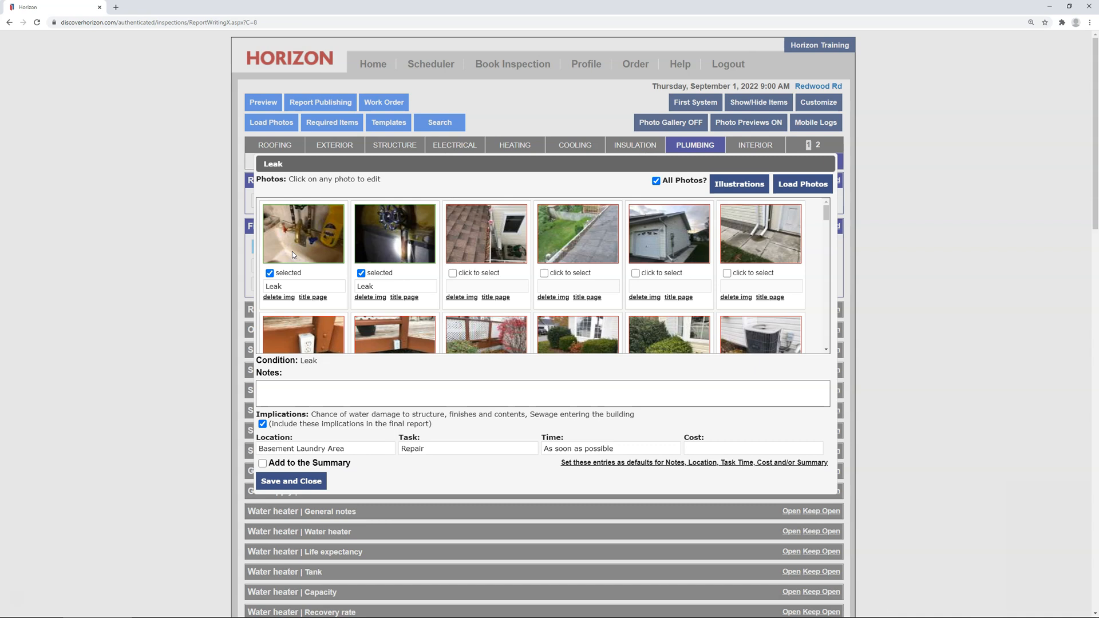
double_click(330, 448)
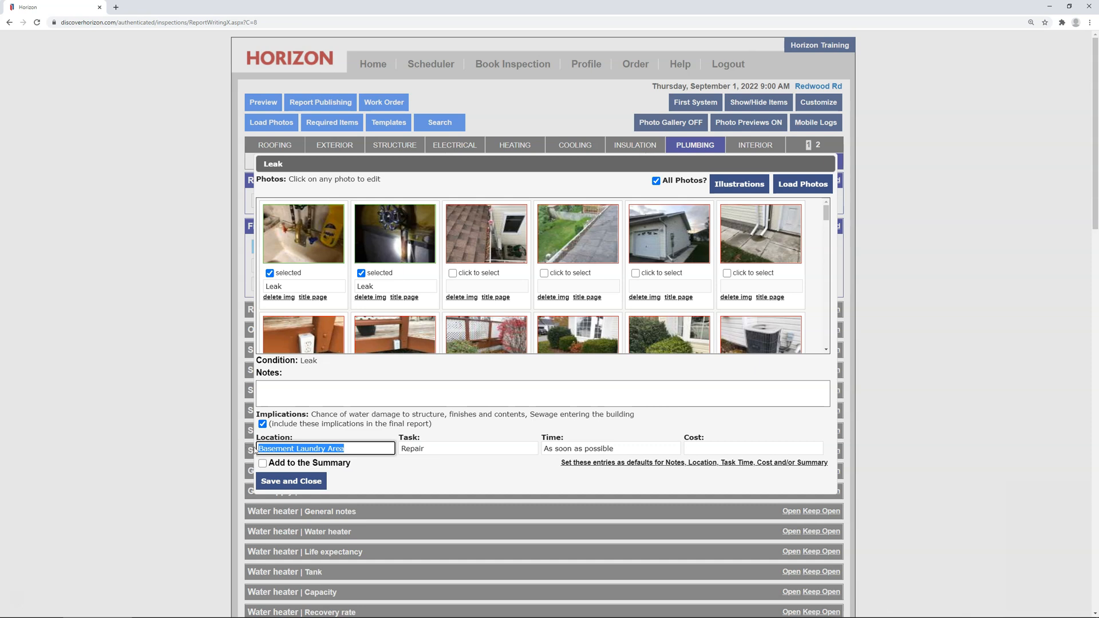
right_click(324, 448)
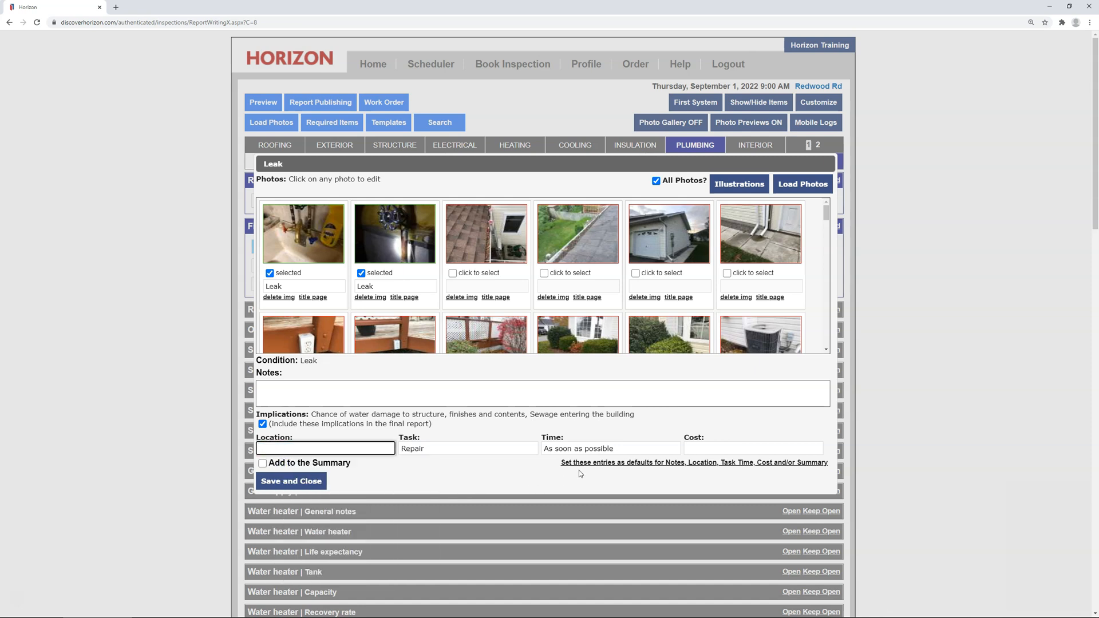
click(693, 462)
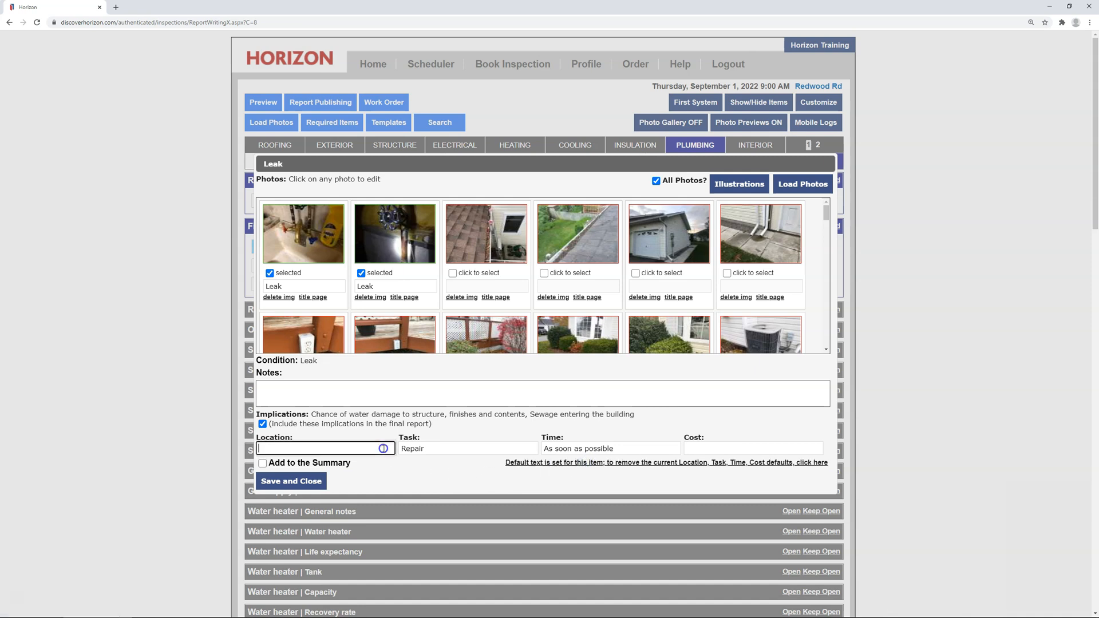
text(Basement Laundry Area)
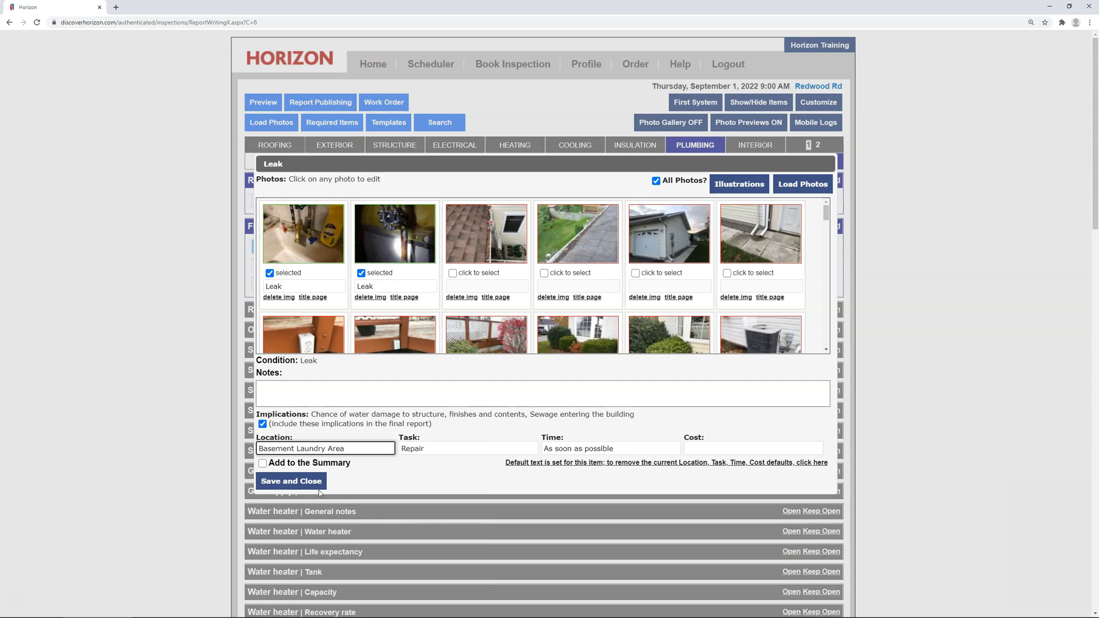
click(291, 480)
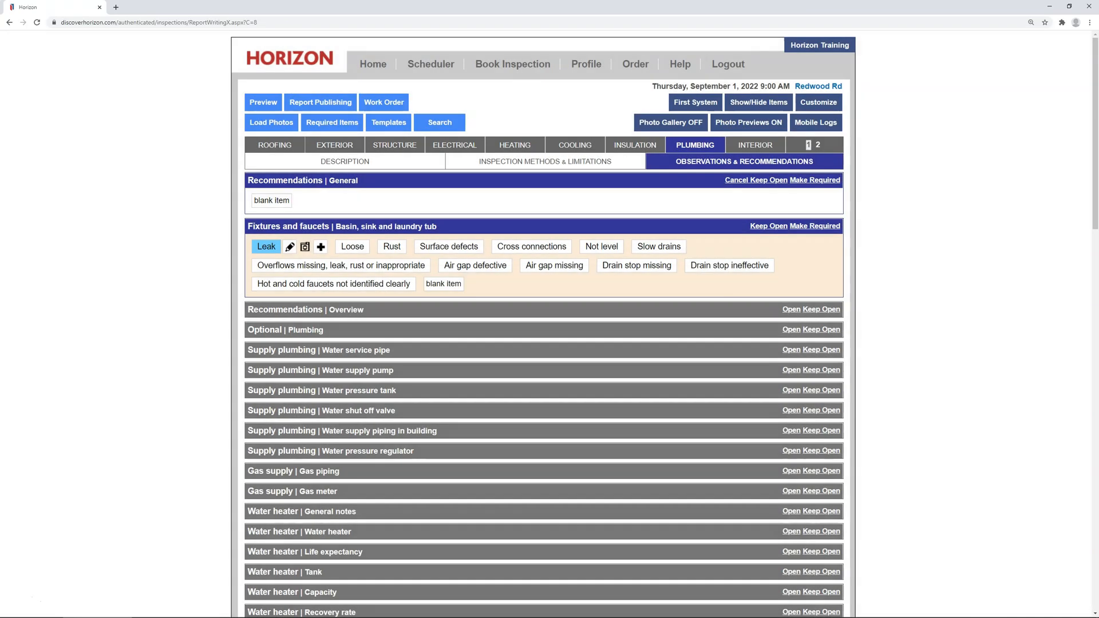